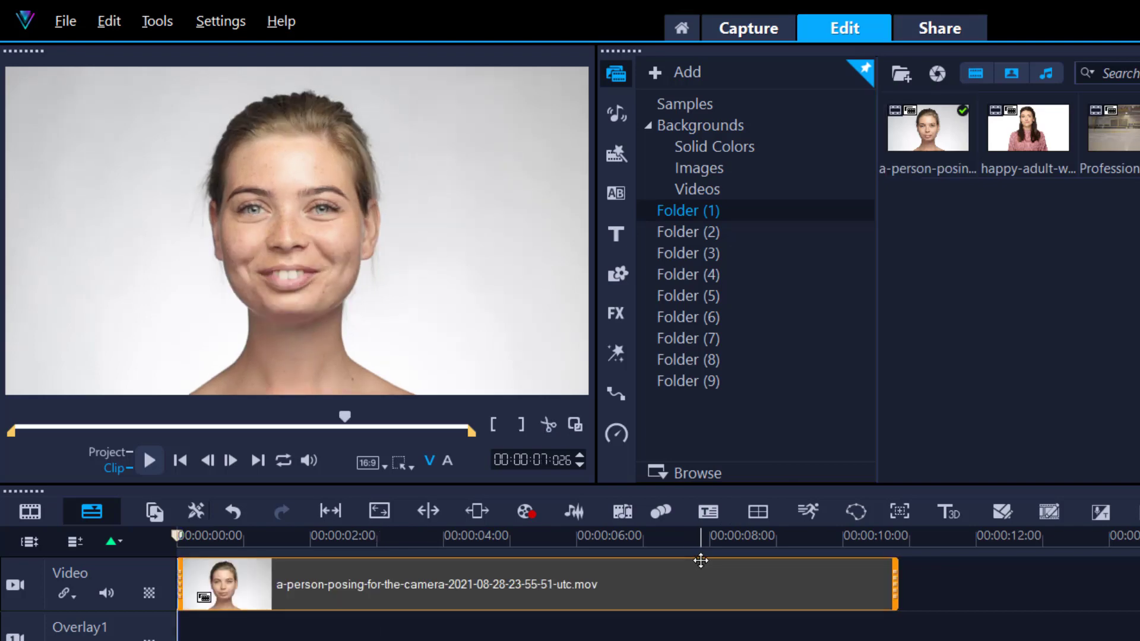
mouse_move(705, 562)
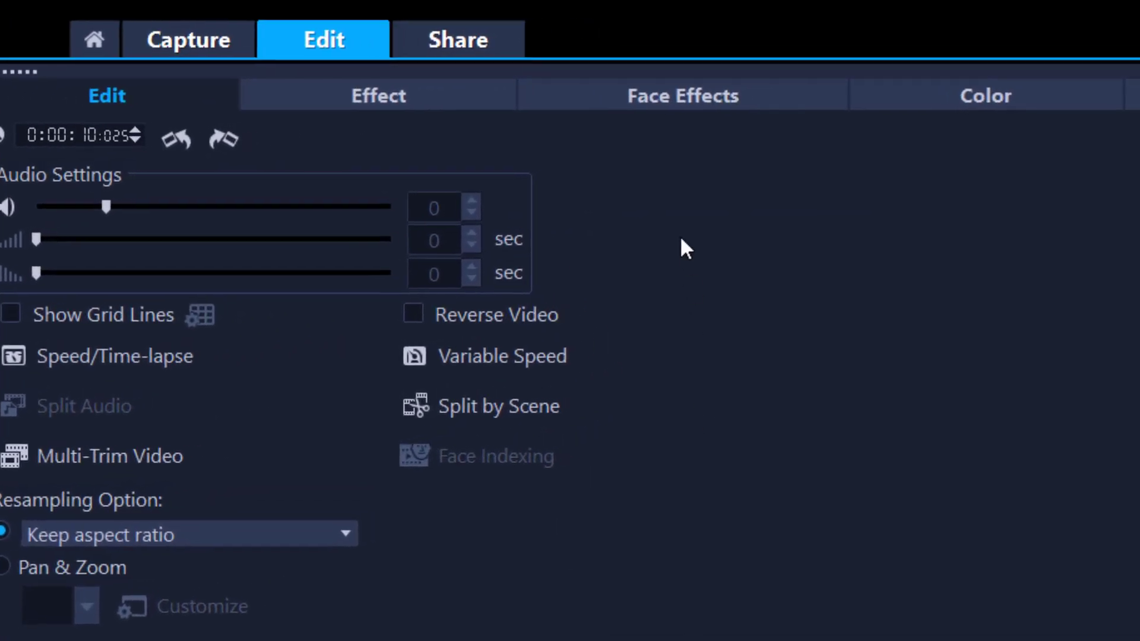
Enable face effects and set Eye Size to about -96, then preview the result.
left_click(682, 95)
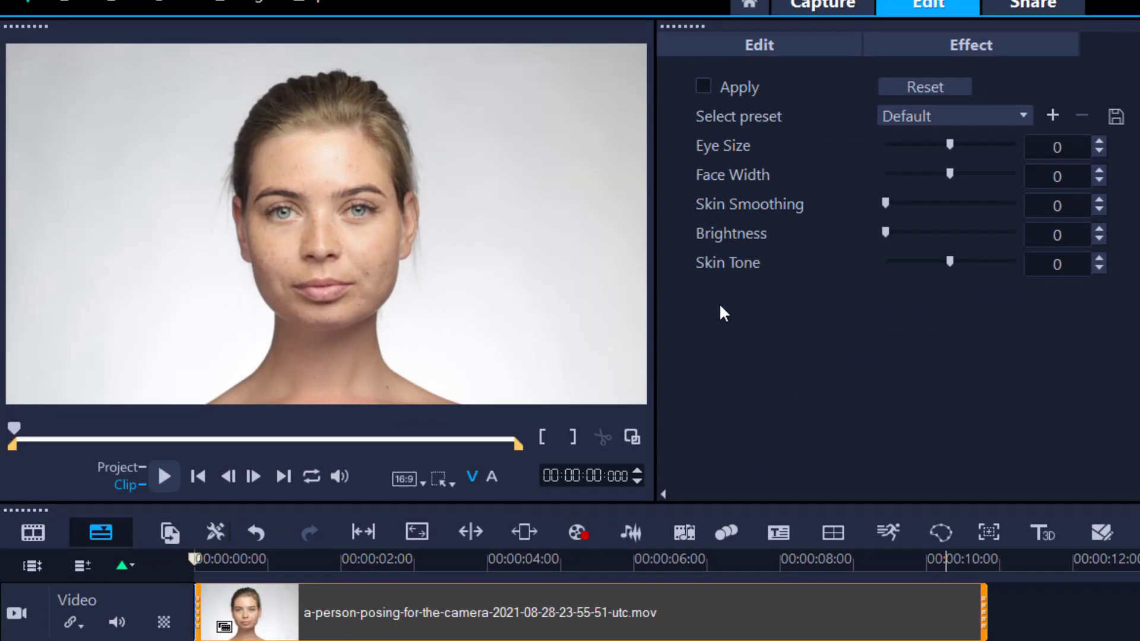
left_click_drag(949, 143, 966, 143)
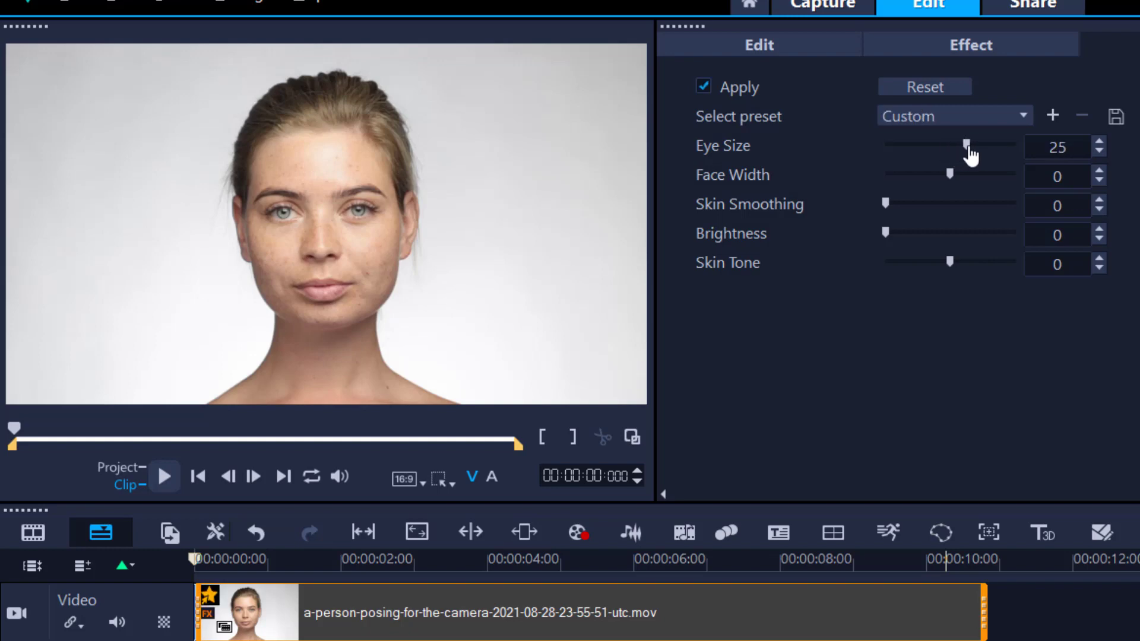
left_click_drag(967, 144, 1014, 144)
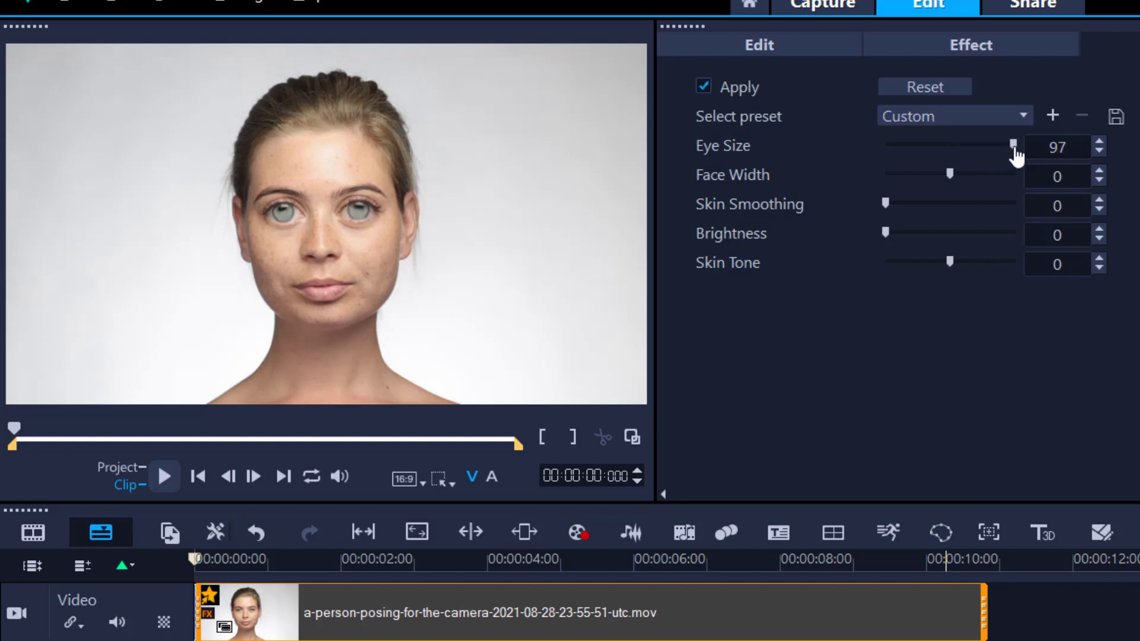
left_click_drag(1013, 144, 886, 150)
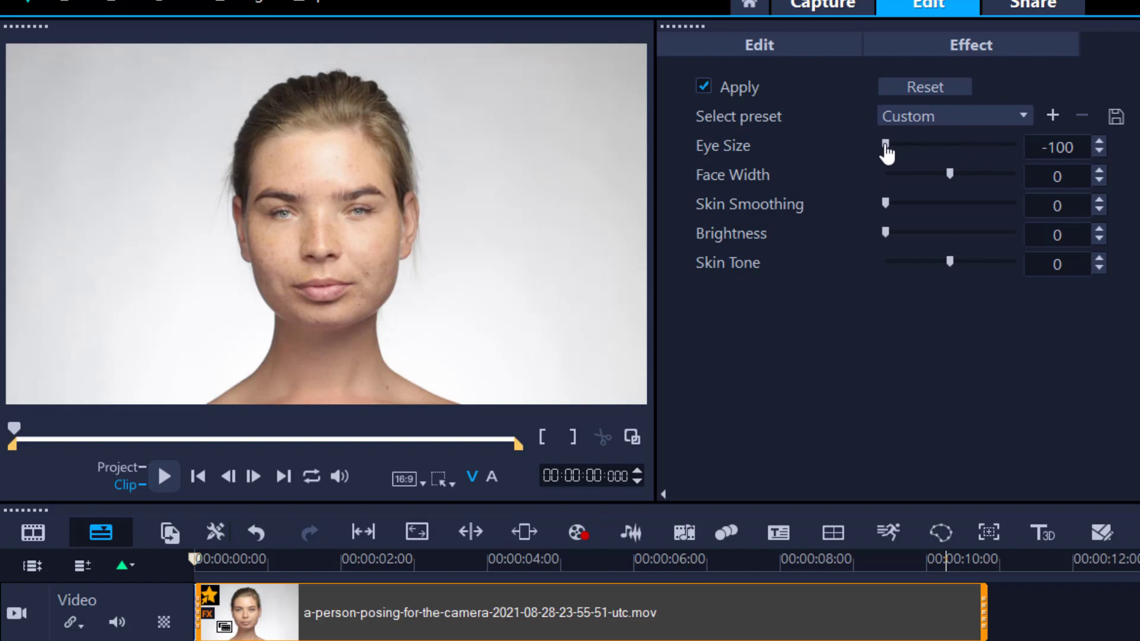
left_click_drag(886, 145, 891, 145)
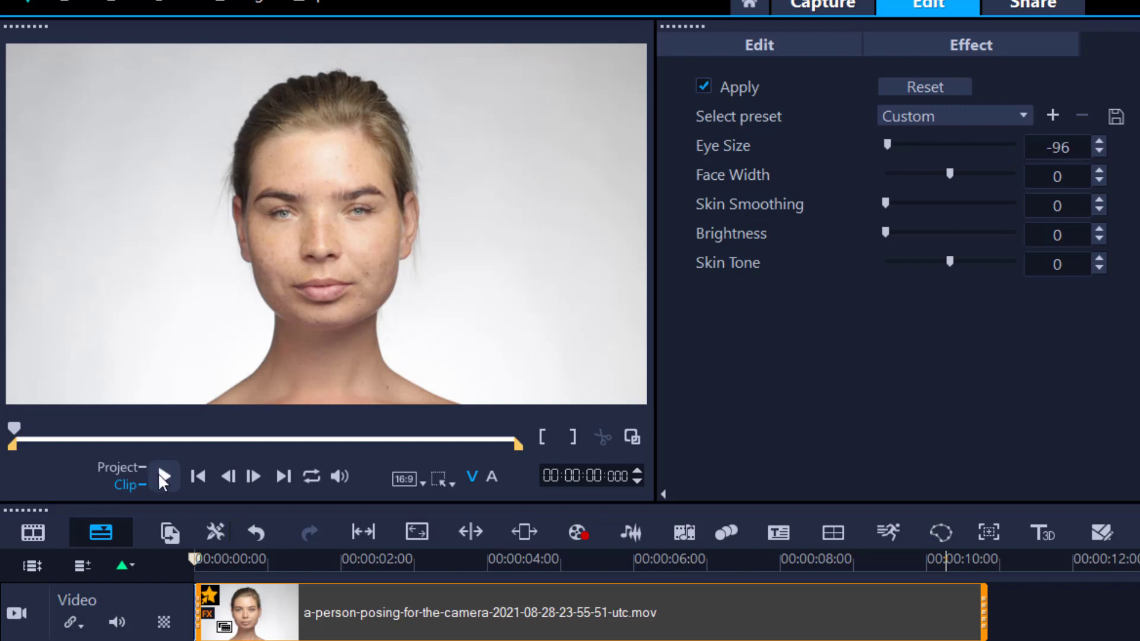
left_click(164, 477)
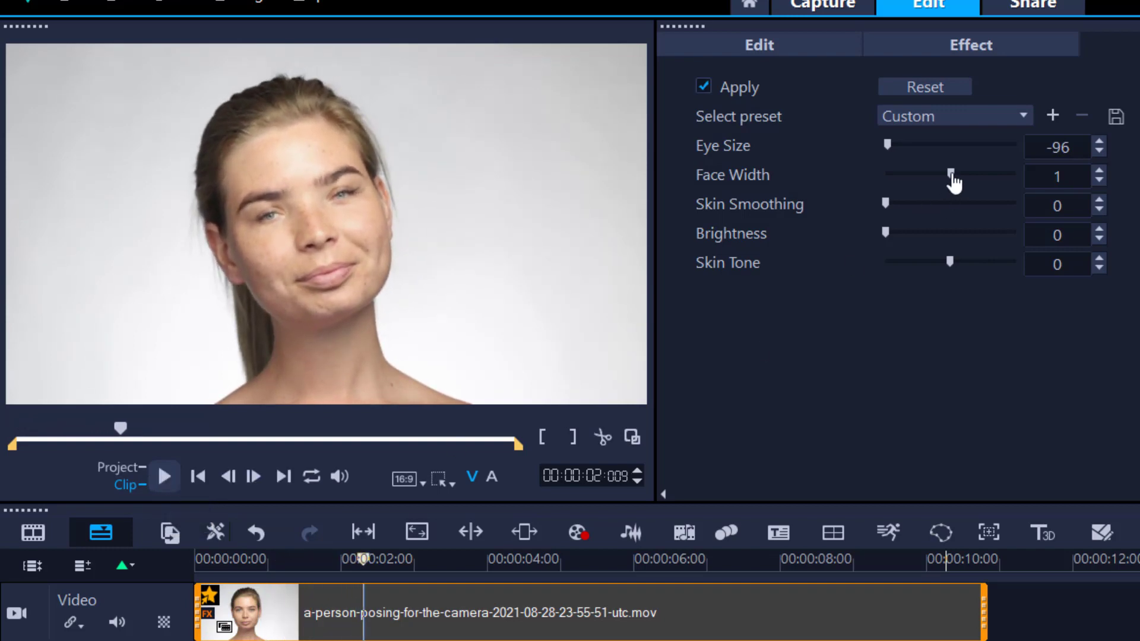
Widen the woman's face with Face Width around 14.
left_click_drag(951, 174, 961, 173)
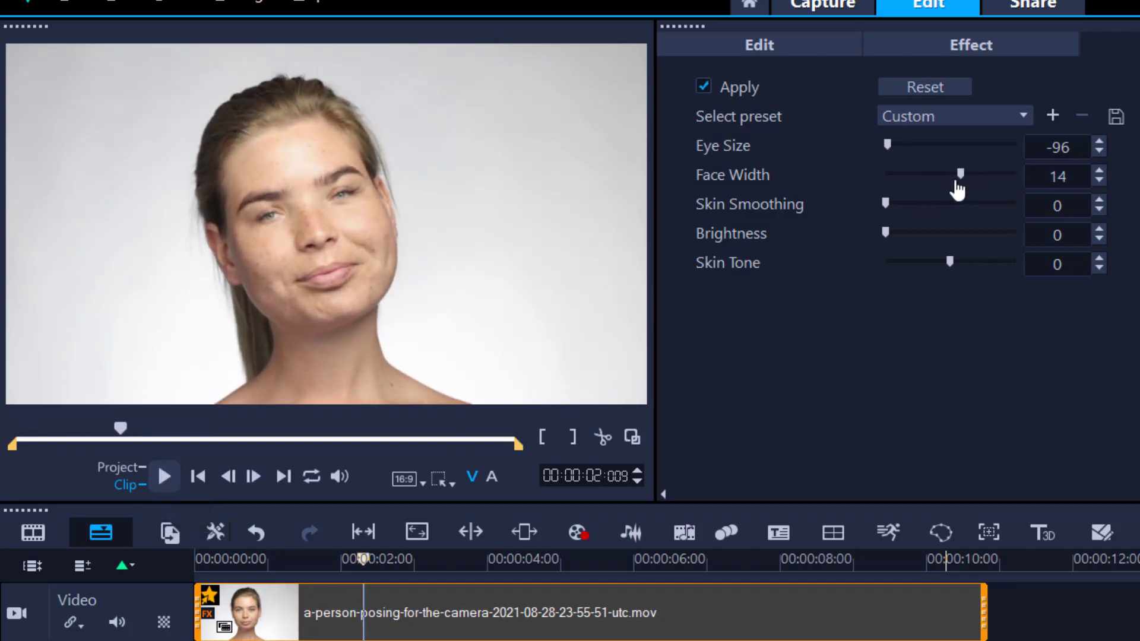
left_click_drag(960, 173, 931, 174)
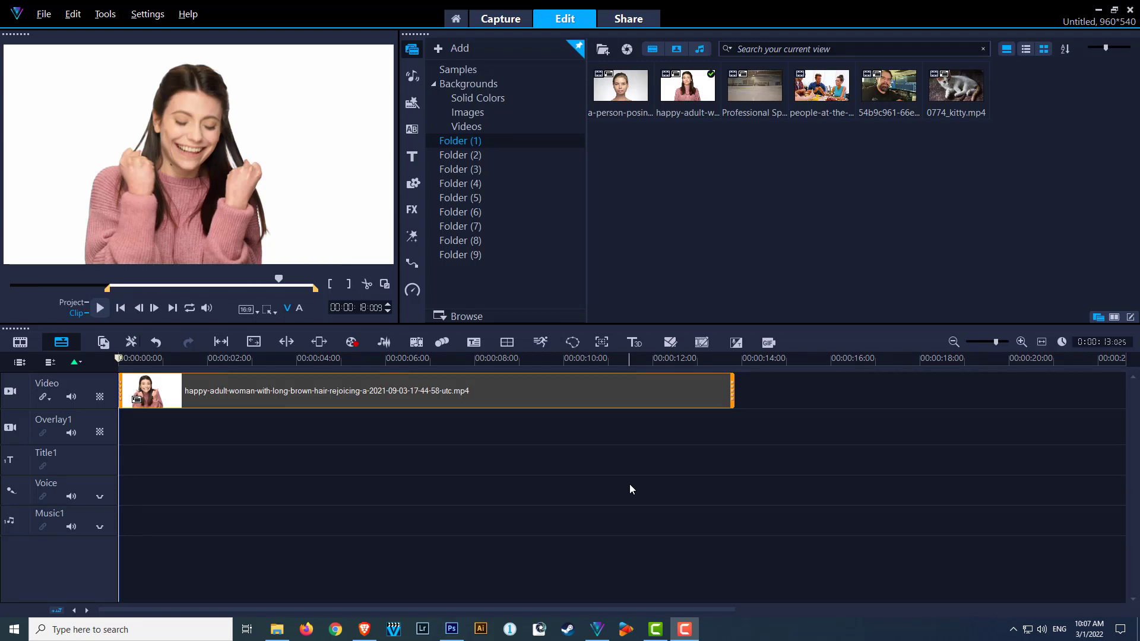
mouse_move(670, 342)
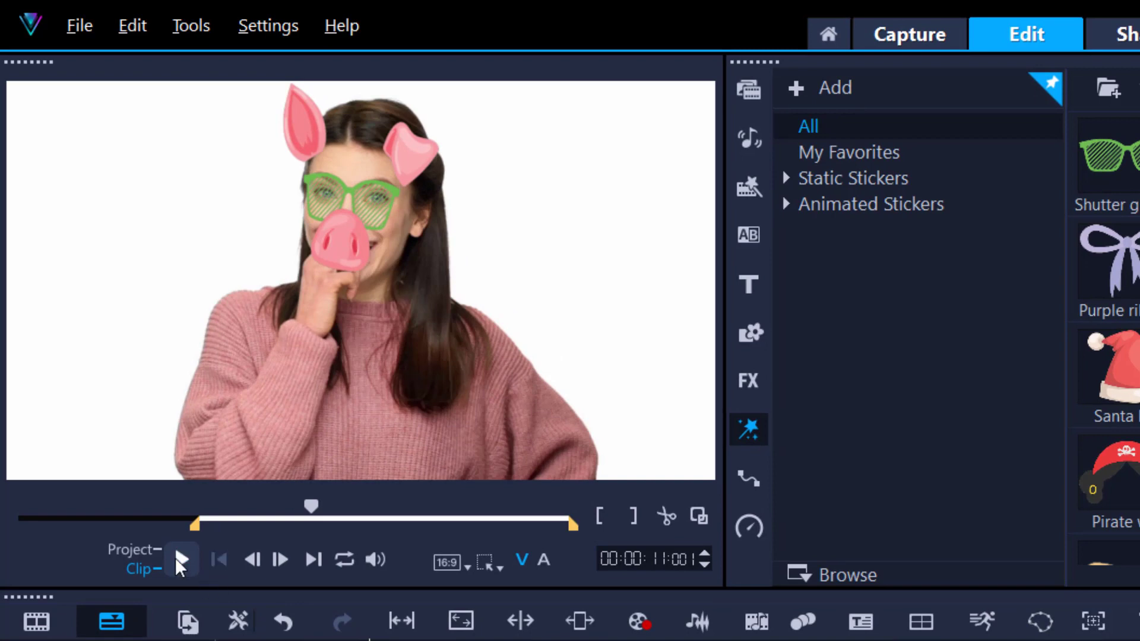
Play and pause the clip to check the pig and glasses stickers tracking her face.
left_click(180, 560)
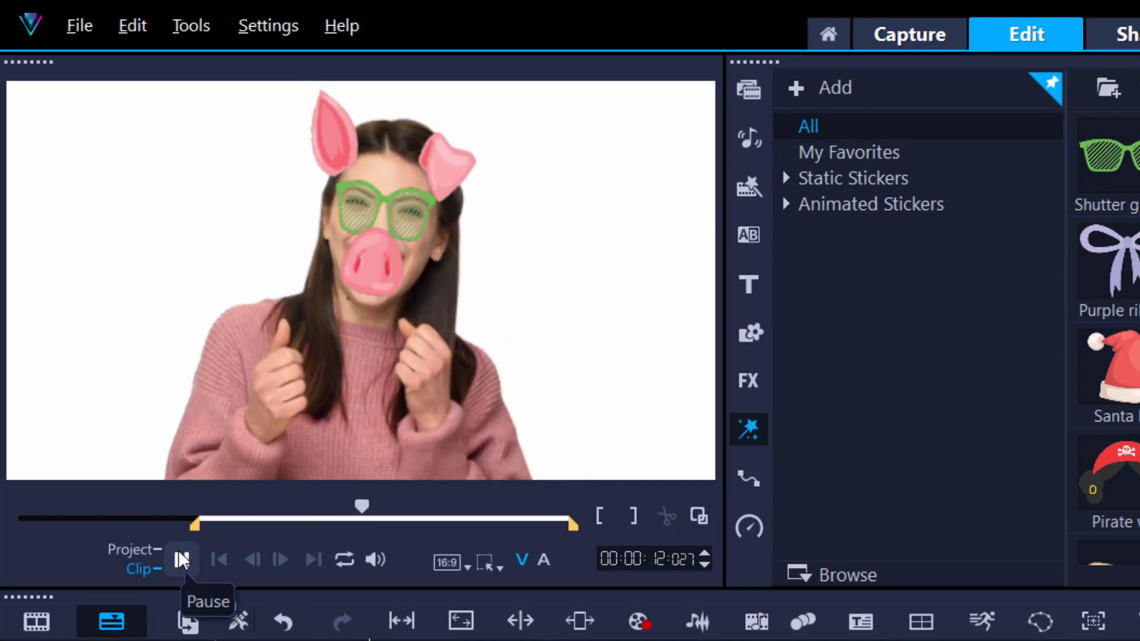
left_click(181, 560)
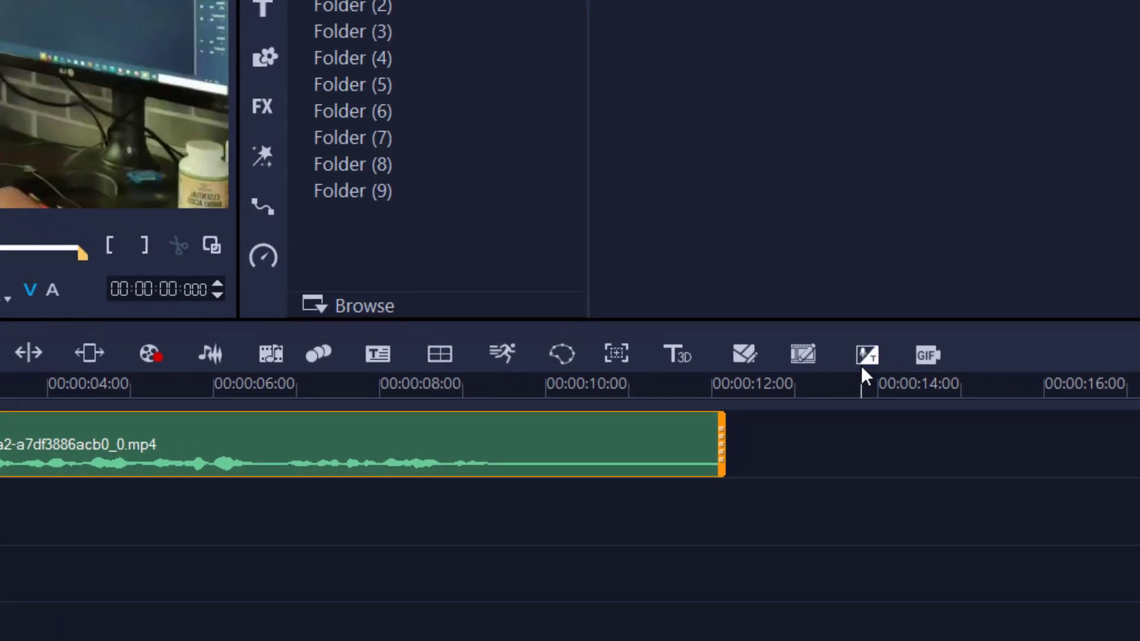
mouse_move(867, 355)
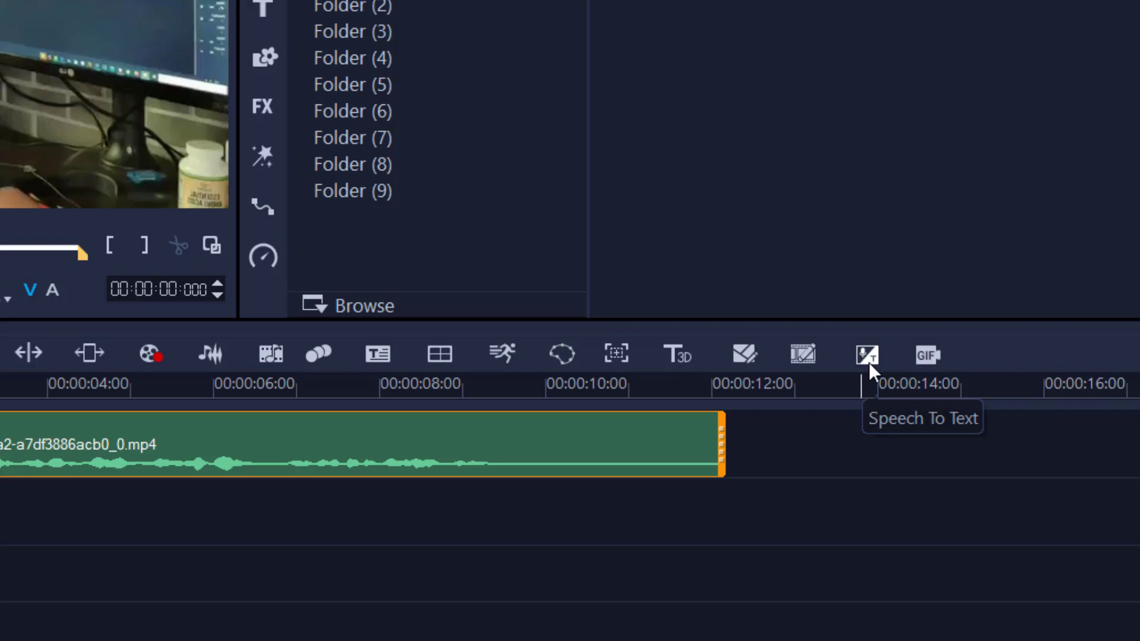
Run Speech To Text in English to fill the title track with subtitles, then play them.
left_click(867, 355)
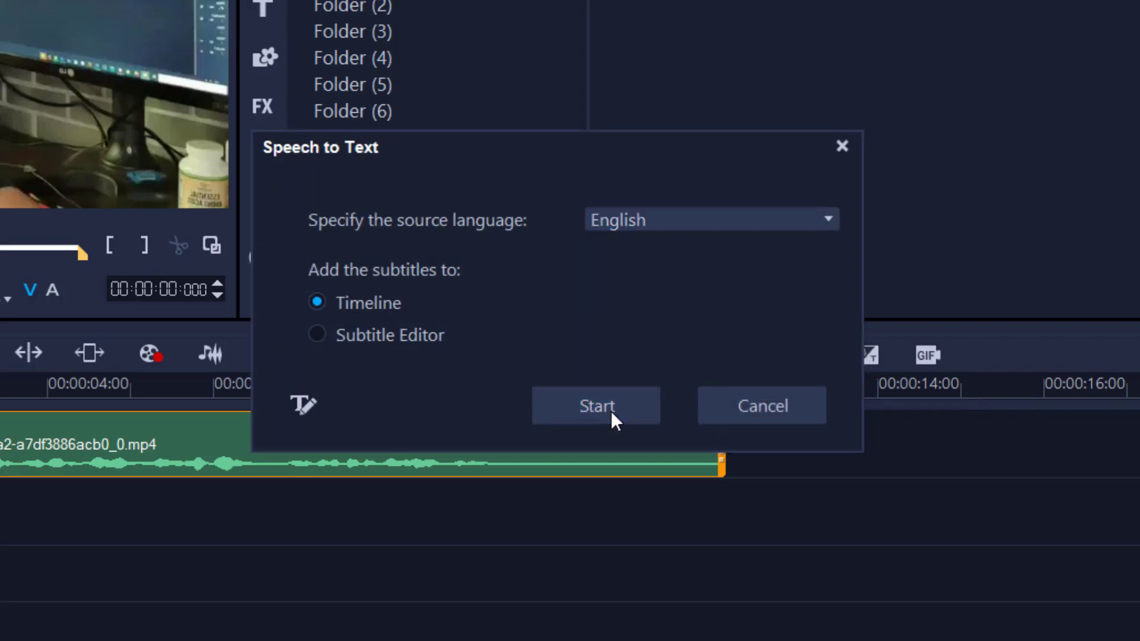
left_click(595, 406)
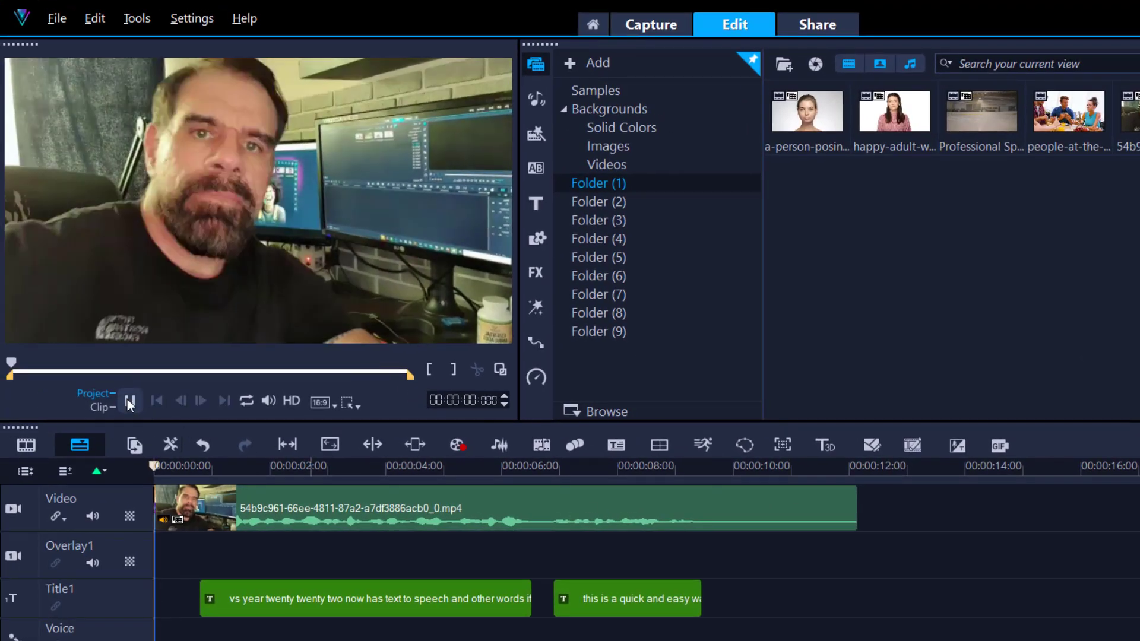
left_click(131, 401)
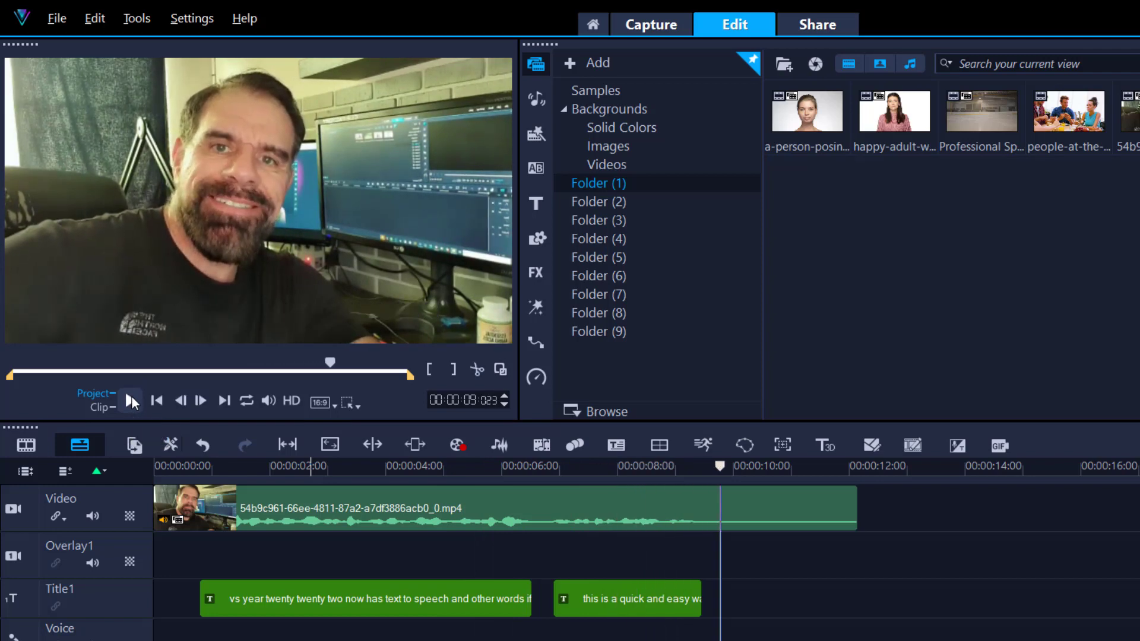
mouse_move(132, 400)
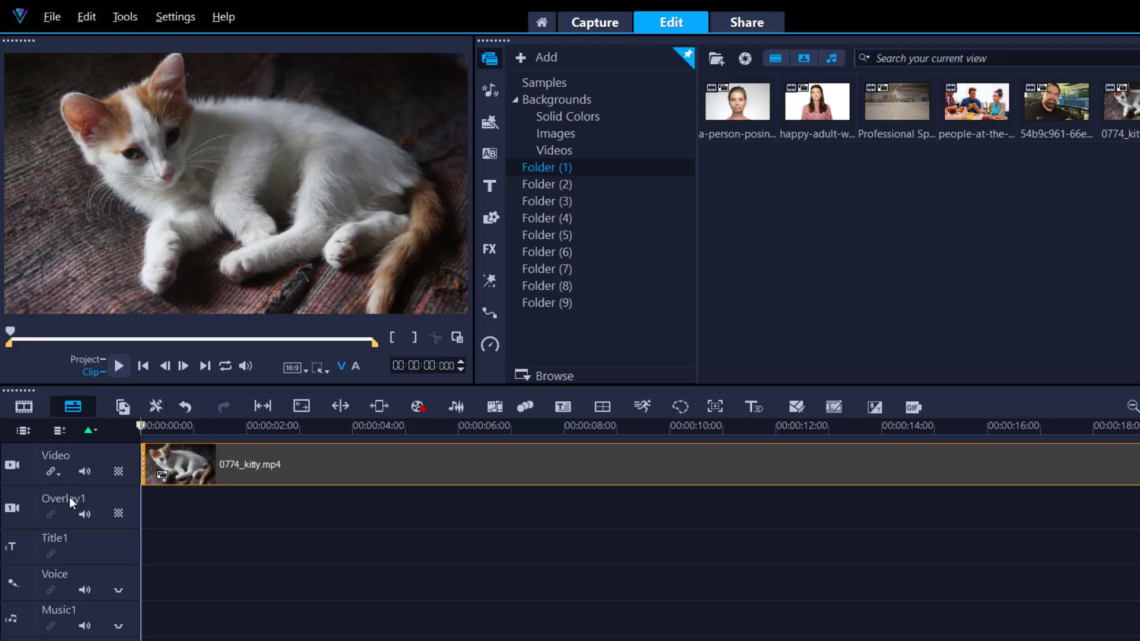
mouse_move(69, 501)
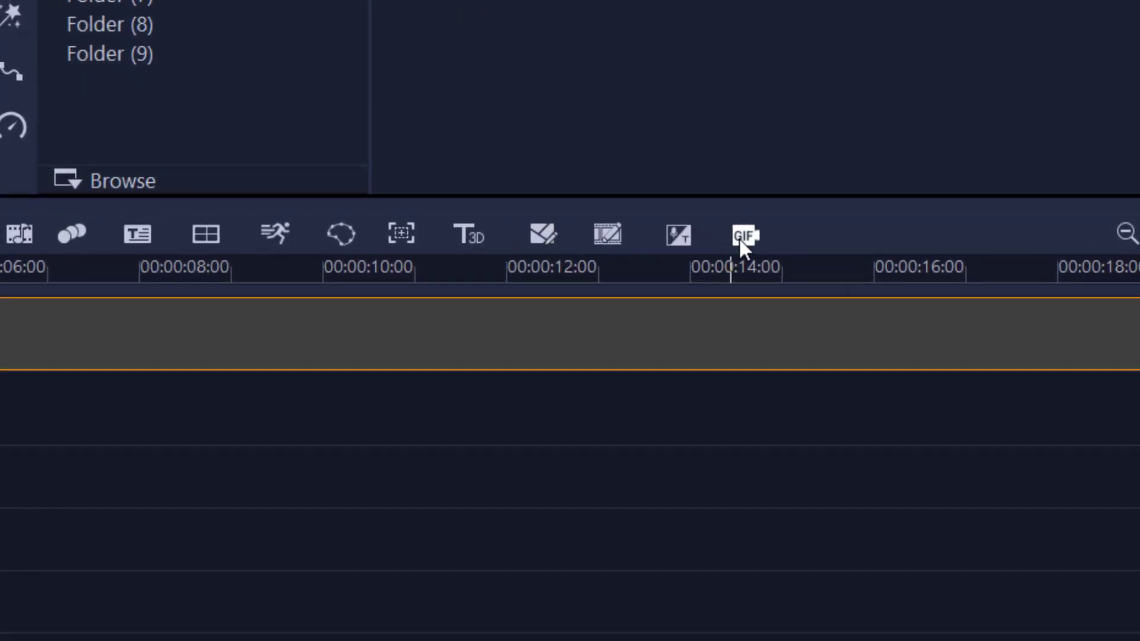
Launch GIF Creator on the kitten clip and trim it to roughly two seconds.
left_click(742, 233)
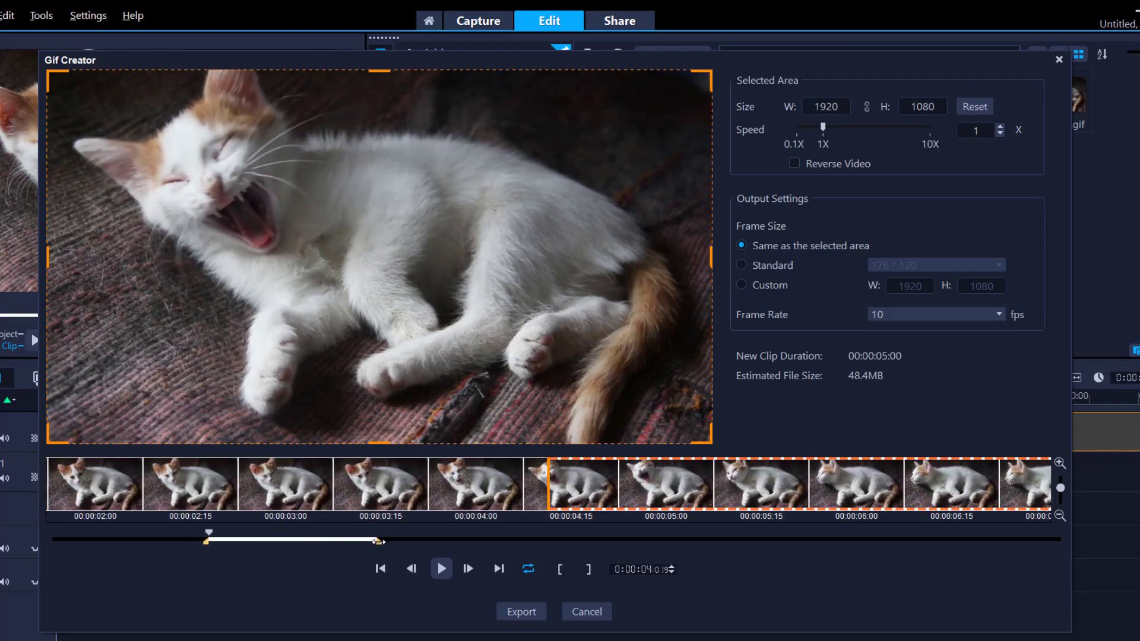
left_click_drag(378, 542, 342, 542)
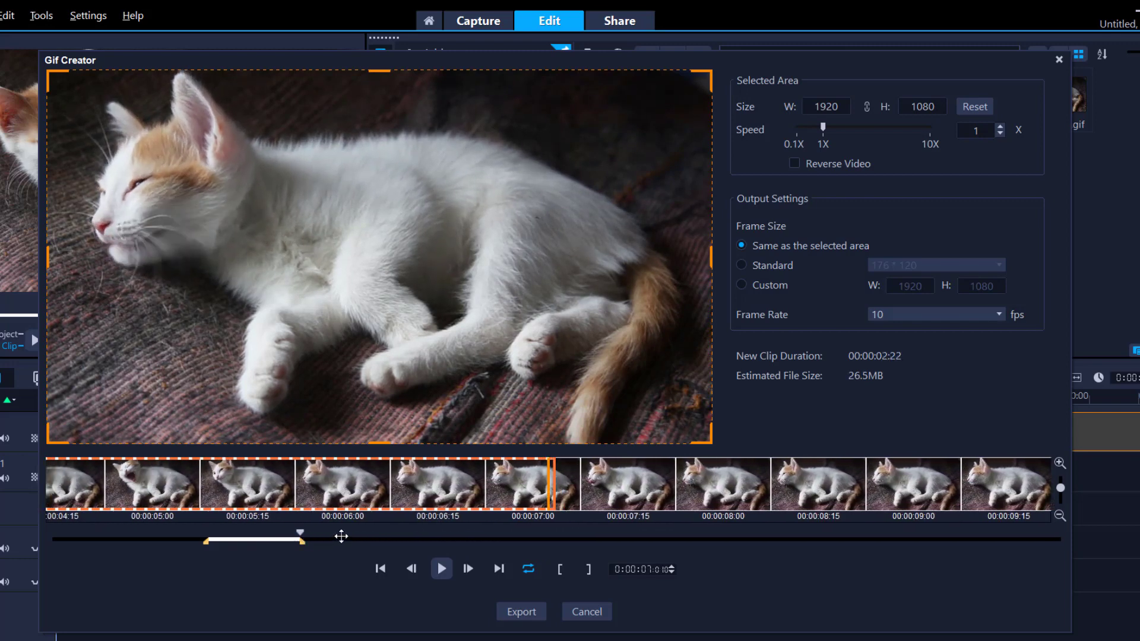
mouse_move(521, 611)
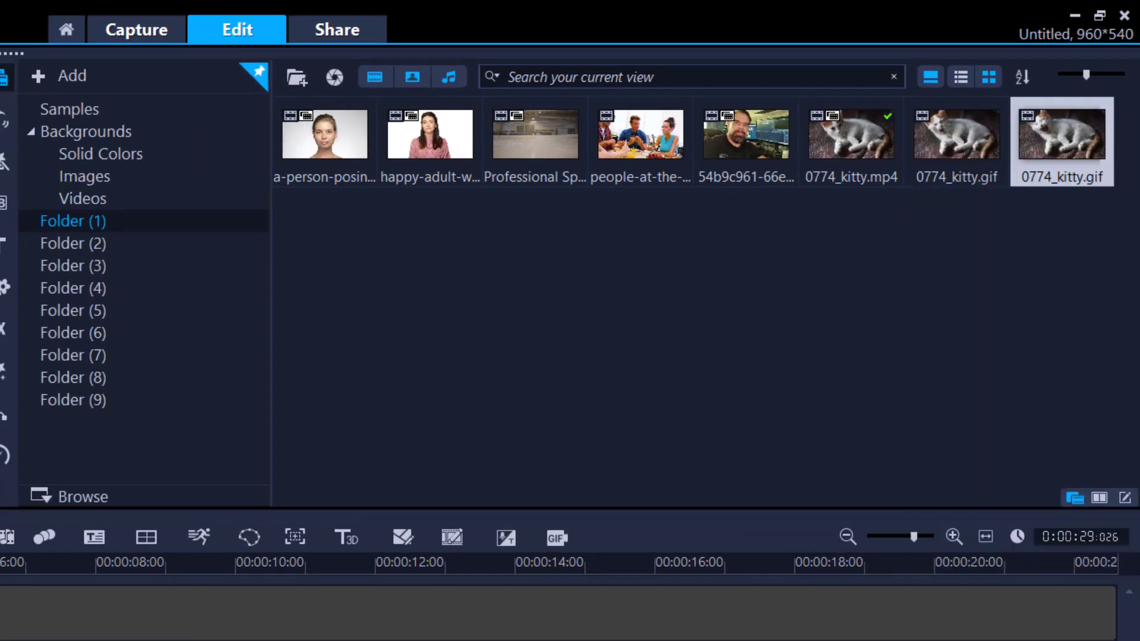
Preview the exported 0774_kitty.gif from the media library.
double_click(1061, 134)
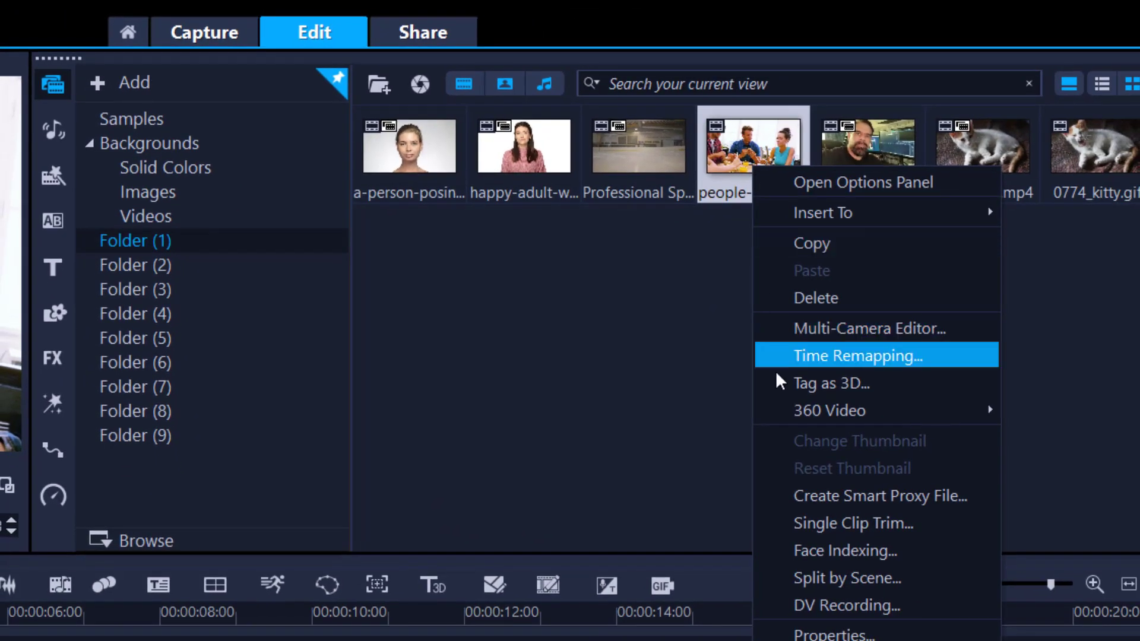
Index the man's face from the people-at-the-table clip as Face 1.
left_click(844, 551)
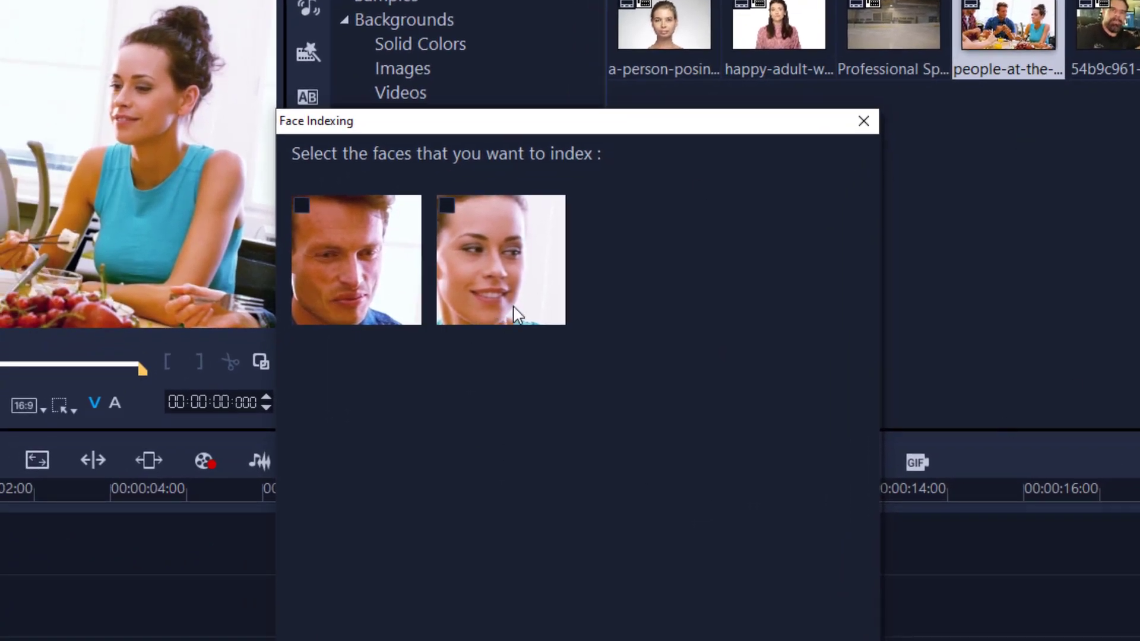
mouse_move(356, 327)
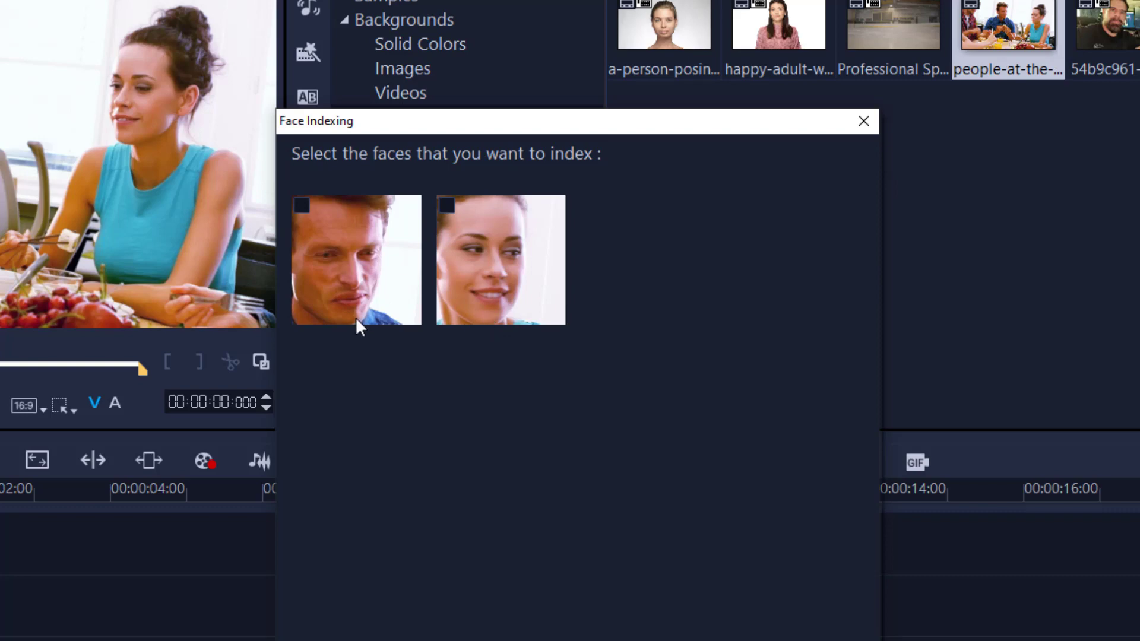
mouse_move(354, 302)
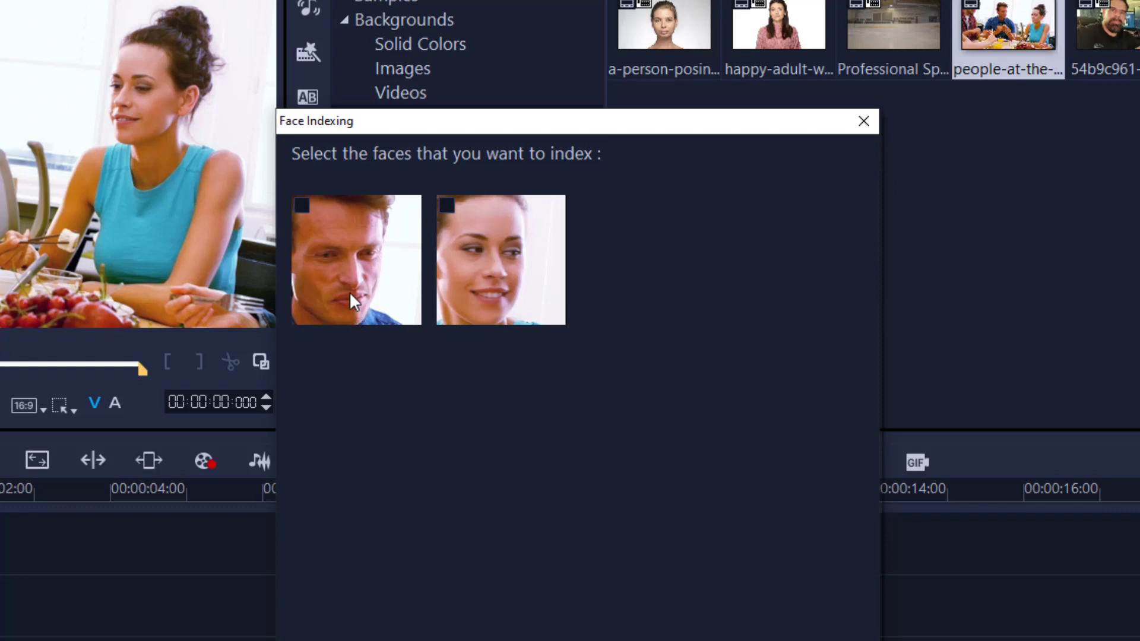
mouse_move(363, 305)
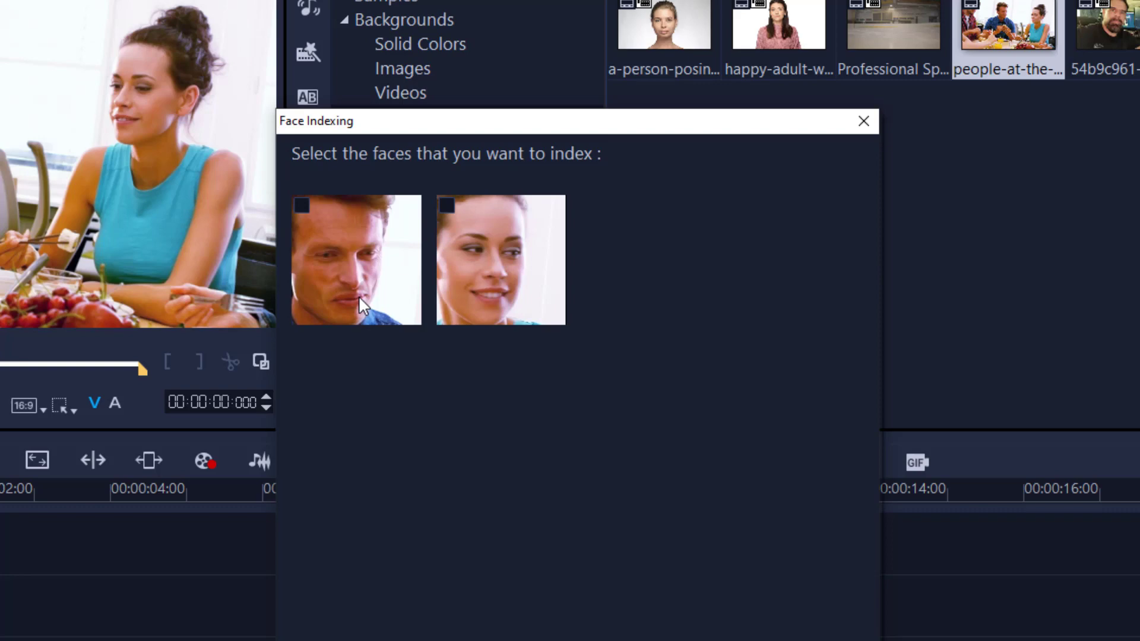
left_click(301, 206)
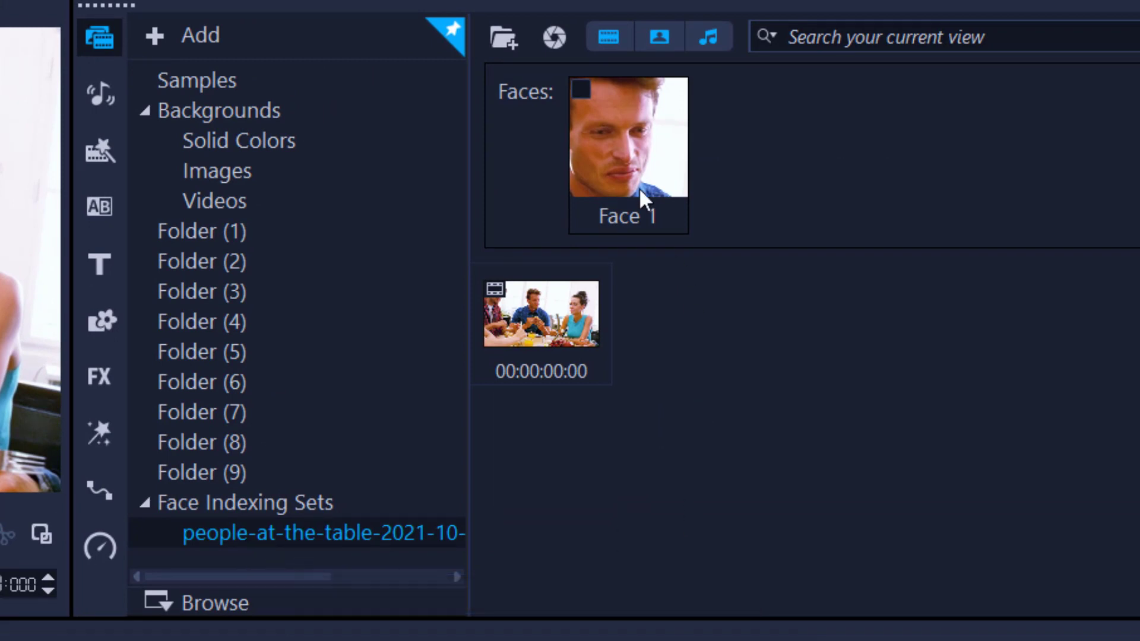
mouse_move(662, 177)
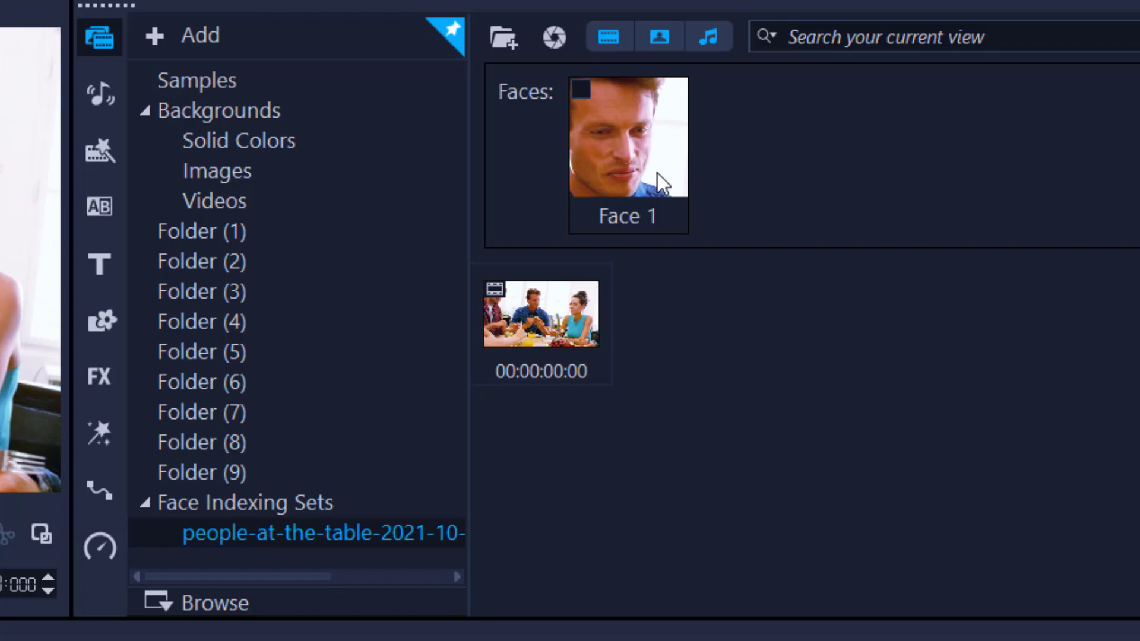
left_click(106, 183)
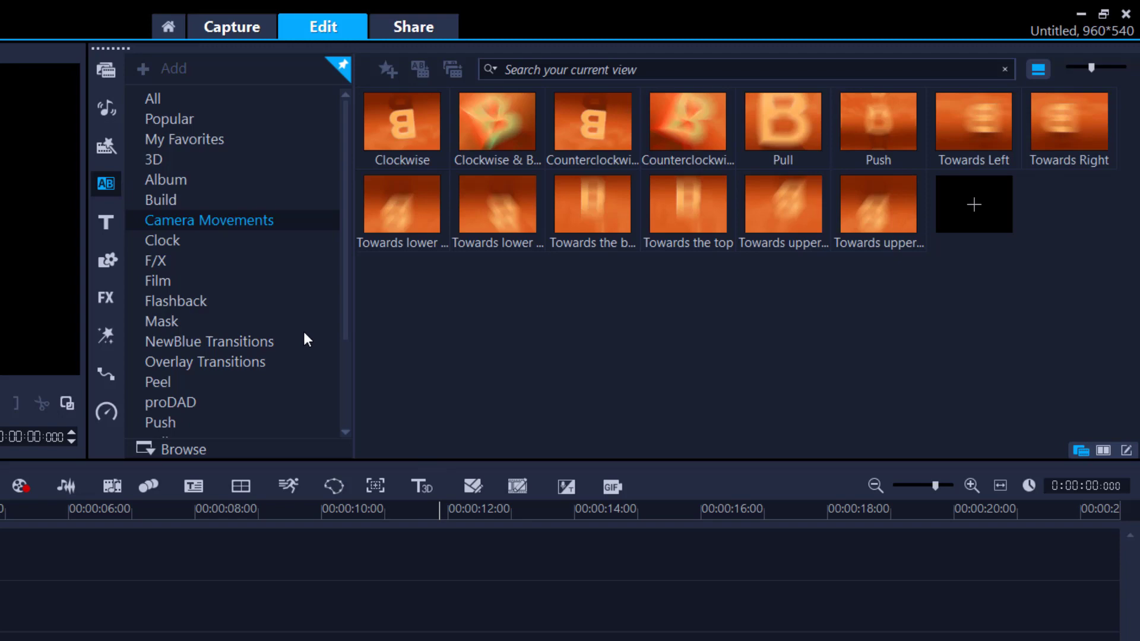
mouse_move(247, 248)
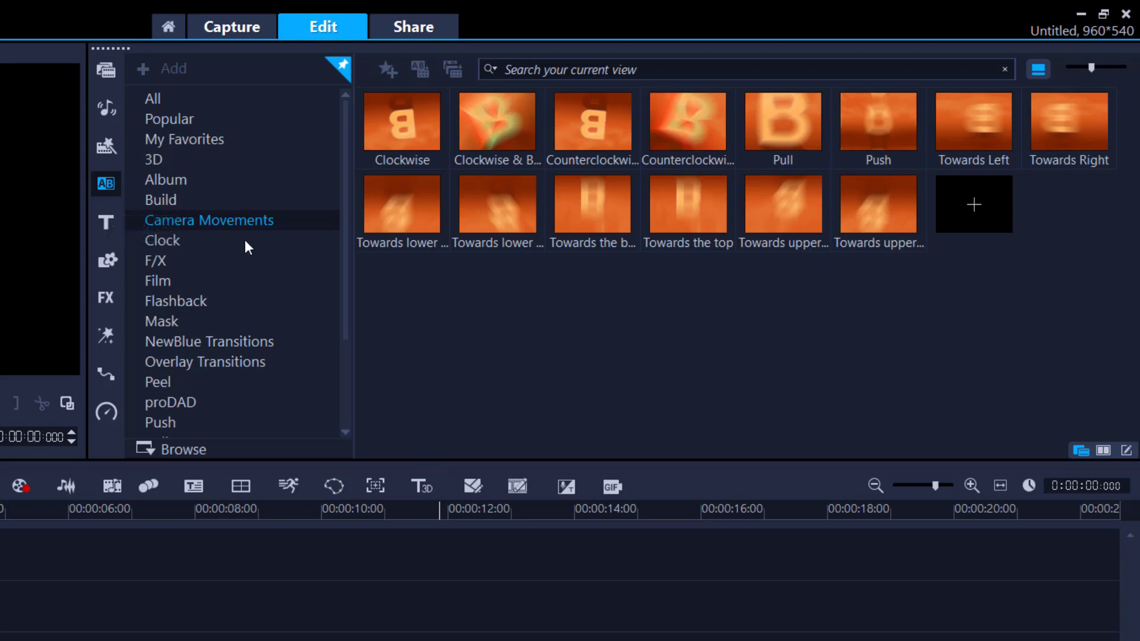
mouse_move(240, 233)
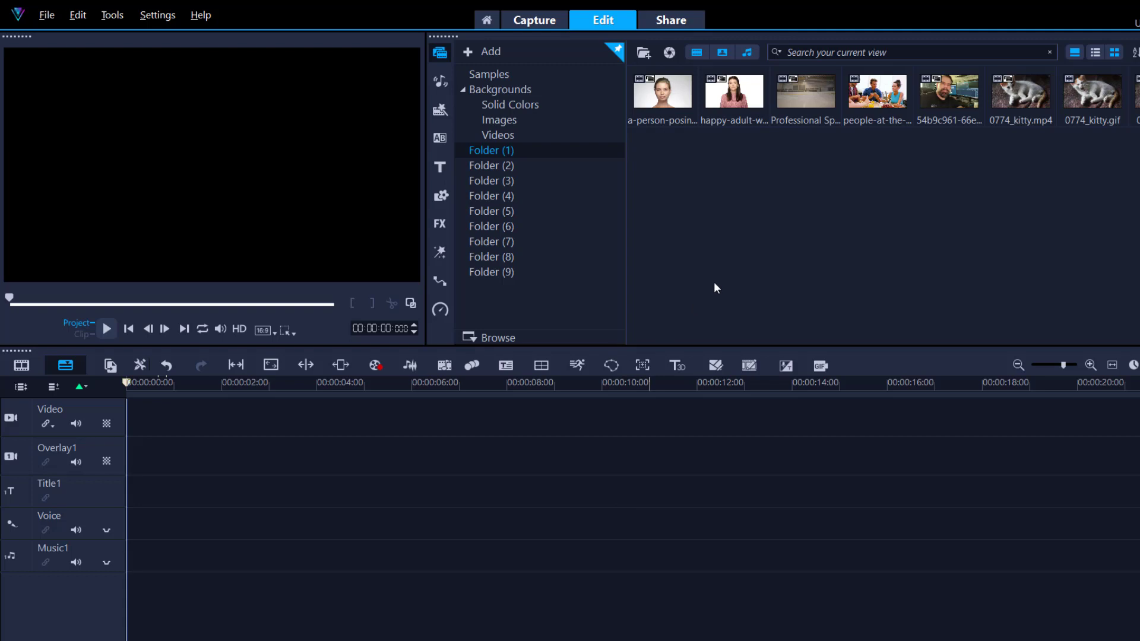
mouse_move(804, 91)
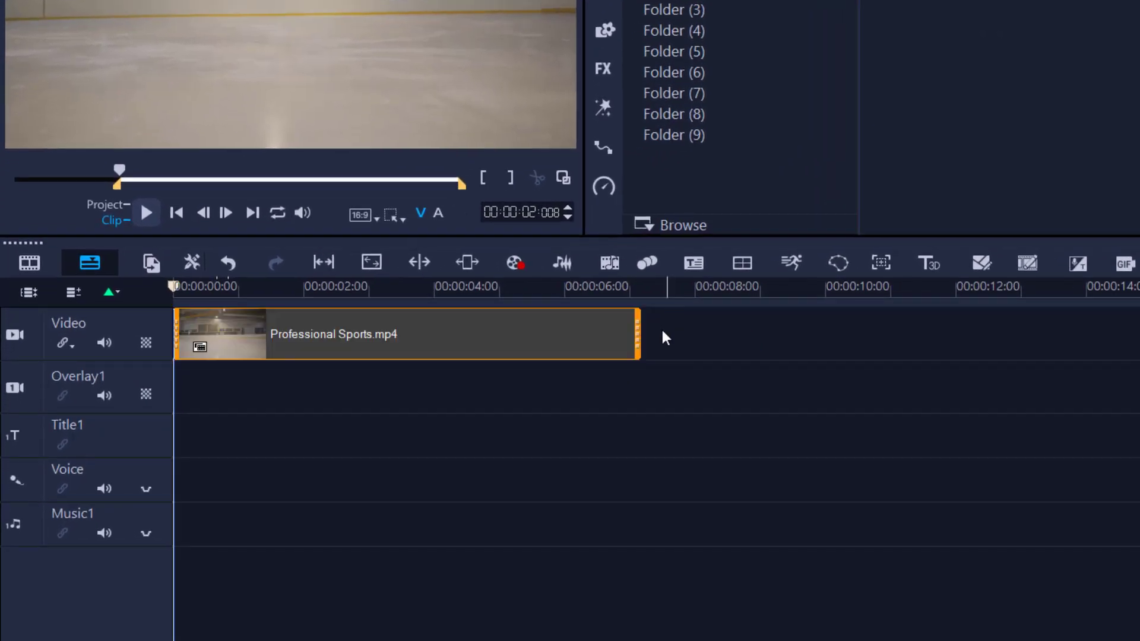
Bring up the Professional Sports clip's options to reach its Variable Speed settings.
right_click(406, 334)
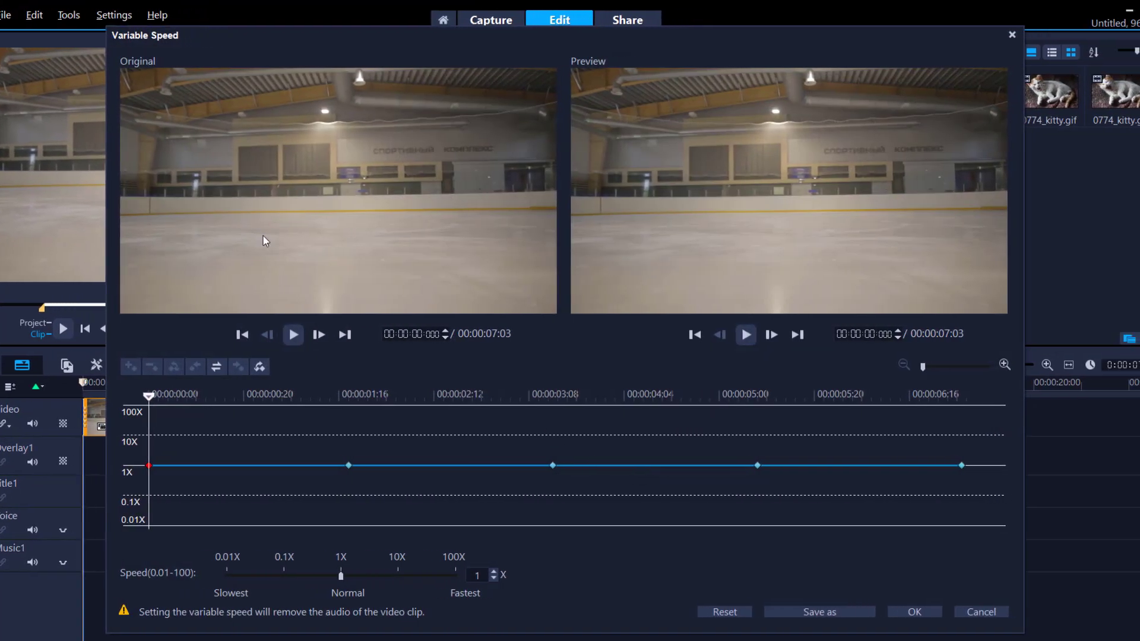
left_click(292, 335)
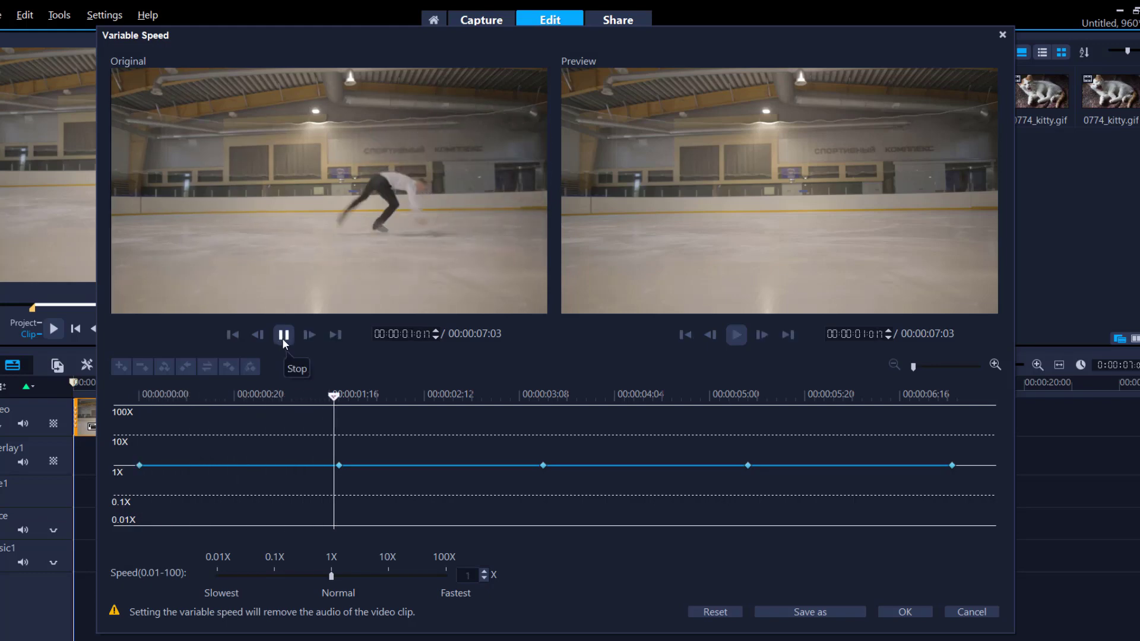
left_click(283, 335)
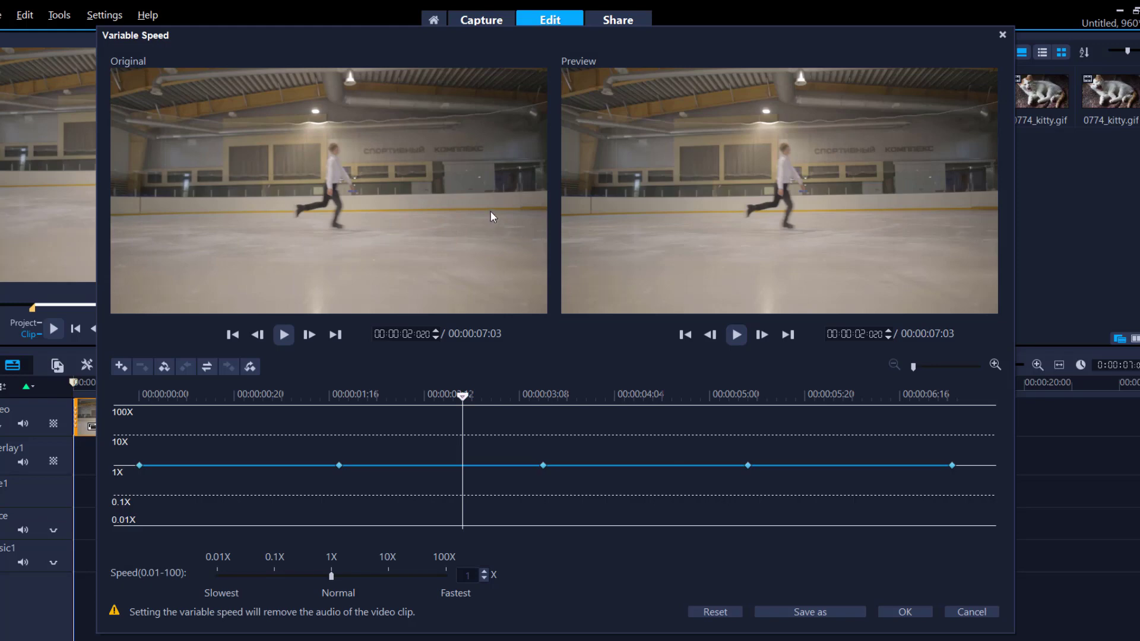
mouse_move(387, 230)
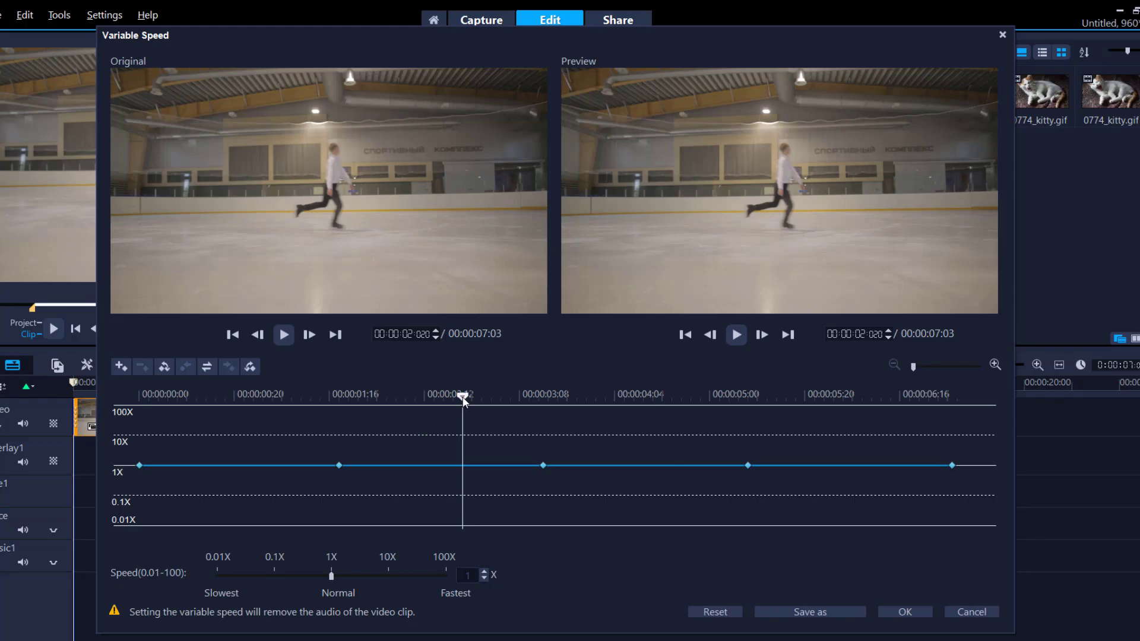
left_click_drag(464, 398, 190, 398)
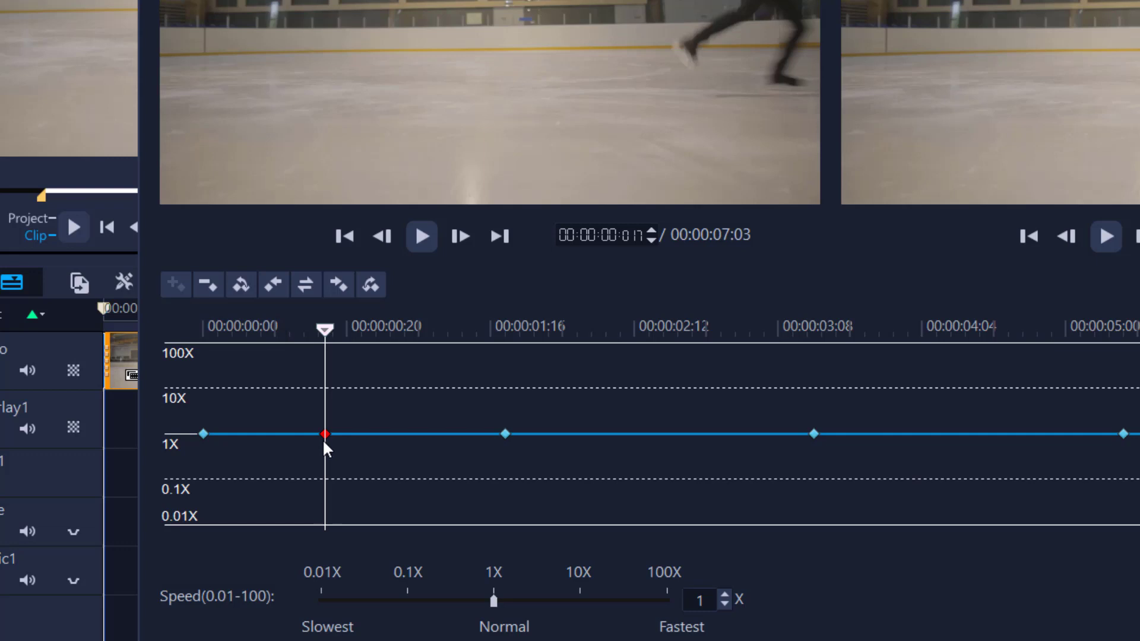
mouse_move(331, 446)
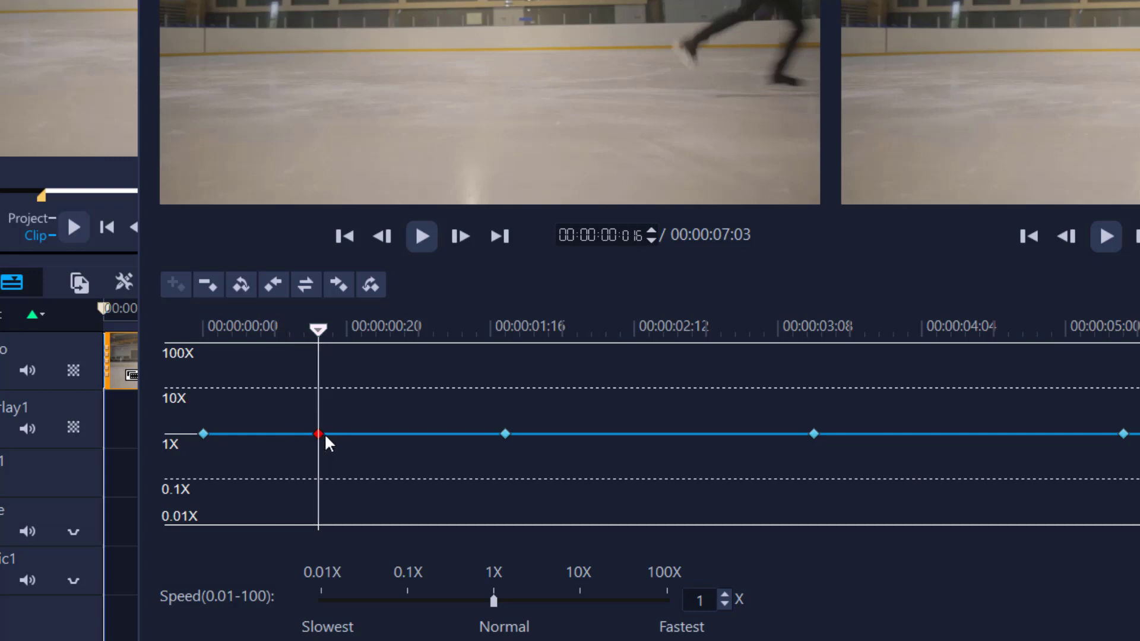
Drag the keyframe near 00:00:00:11 down to about 0.08X and play the 17-second preview.
left_click_drag(318, 435, 324, 472)
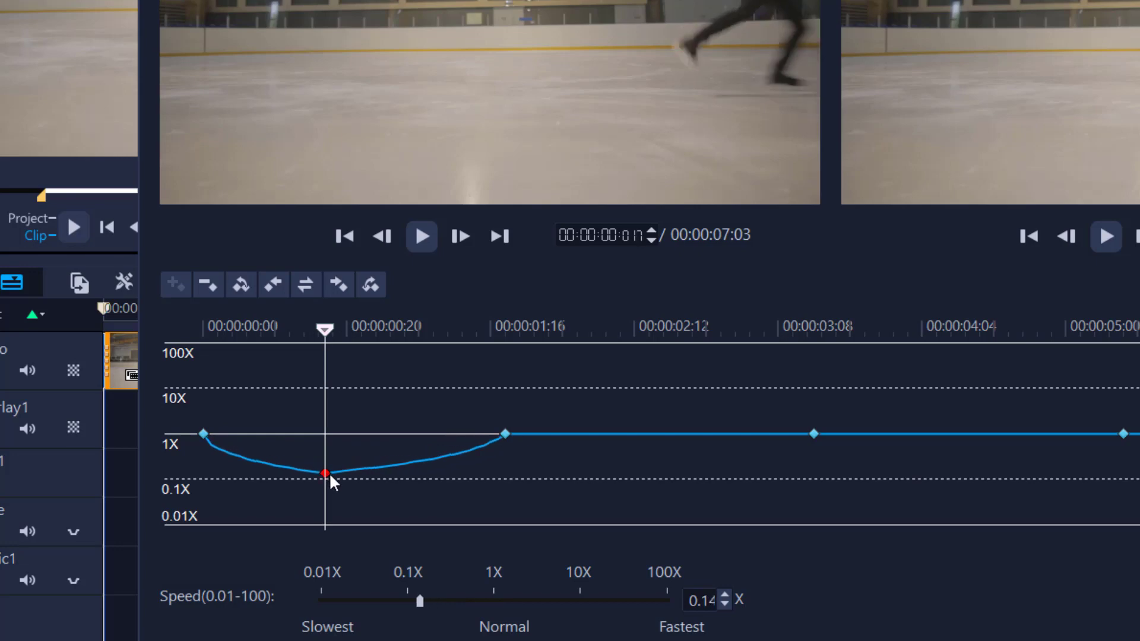
left_click_drag(325, 472, 325, 478)
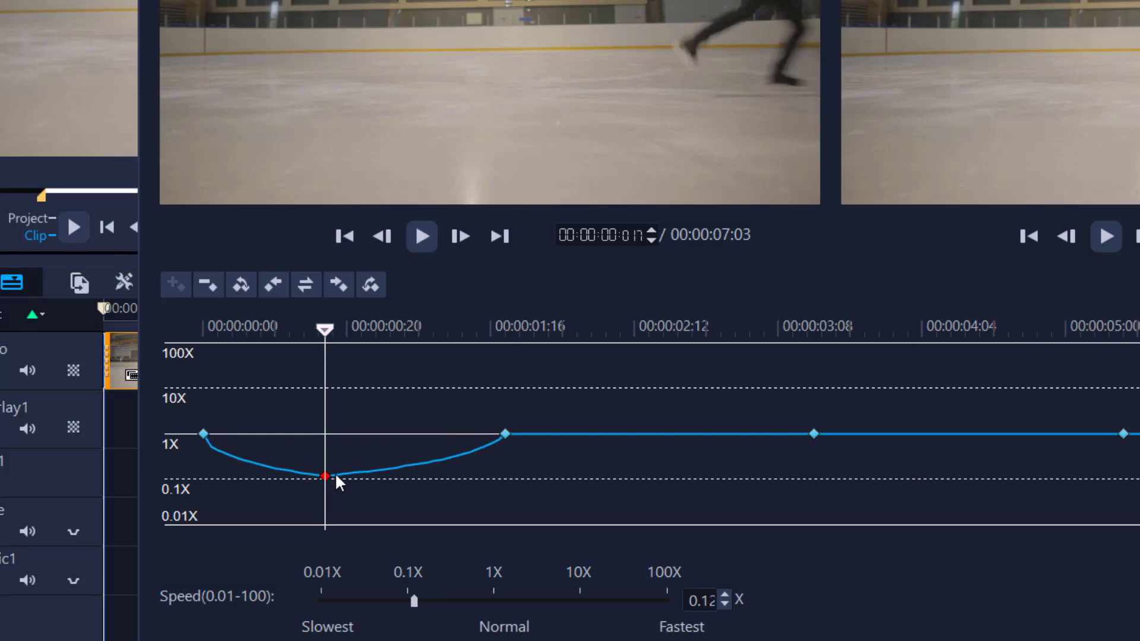
left_click_drag(324, 477, 325, 485)
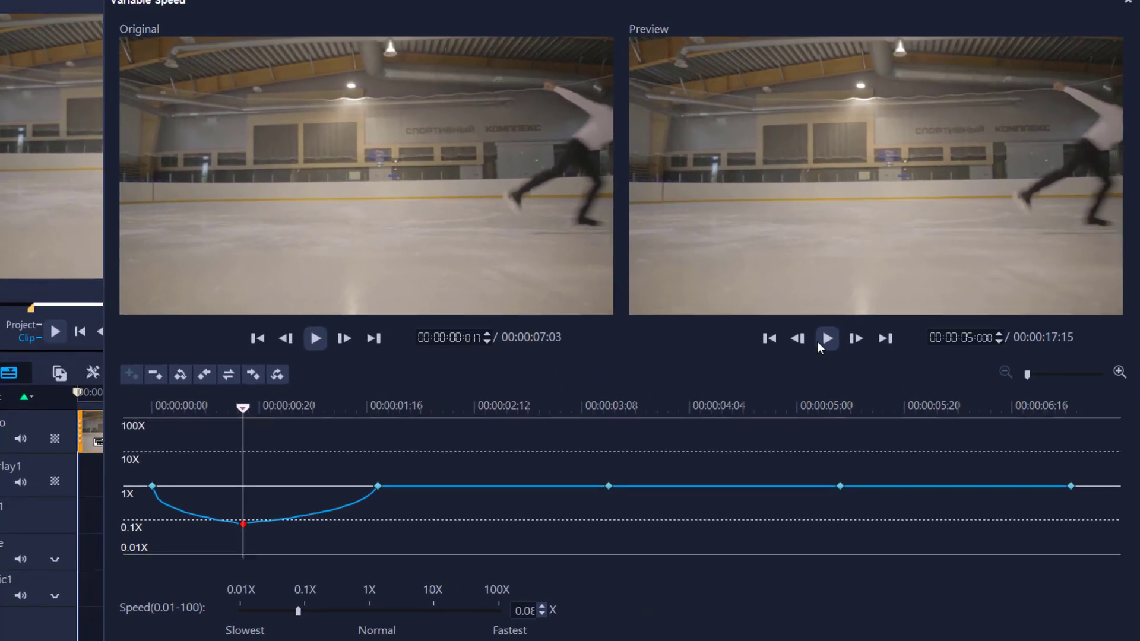
left_click(827, 338)
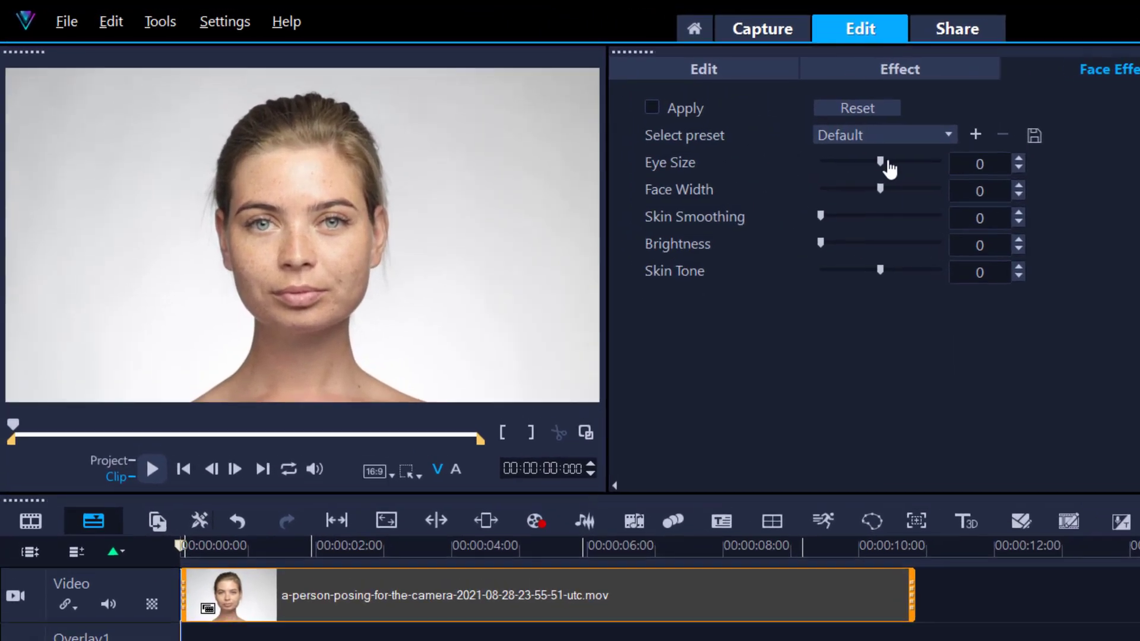
Sweep the Eye Size slider and leave it at the maximum of 100.
left_click_drag(877, 163, 1022, 186)
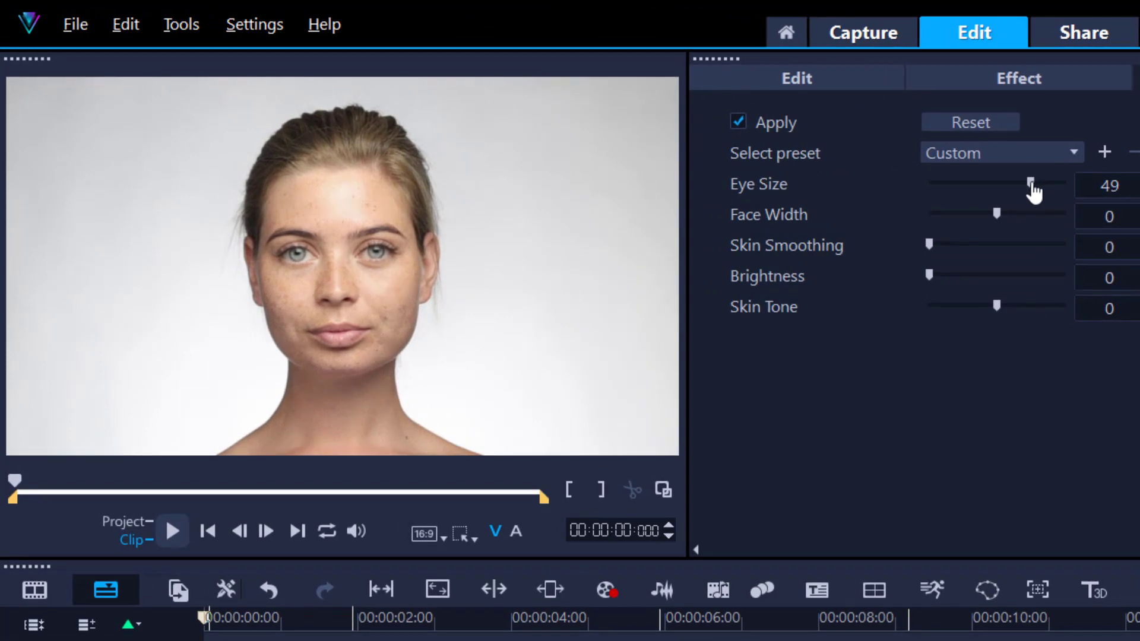
left_click_drag(1032, 185, 1018, 185)
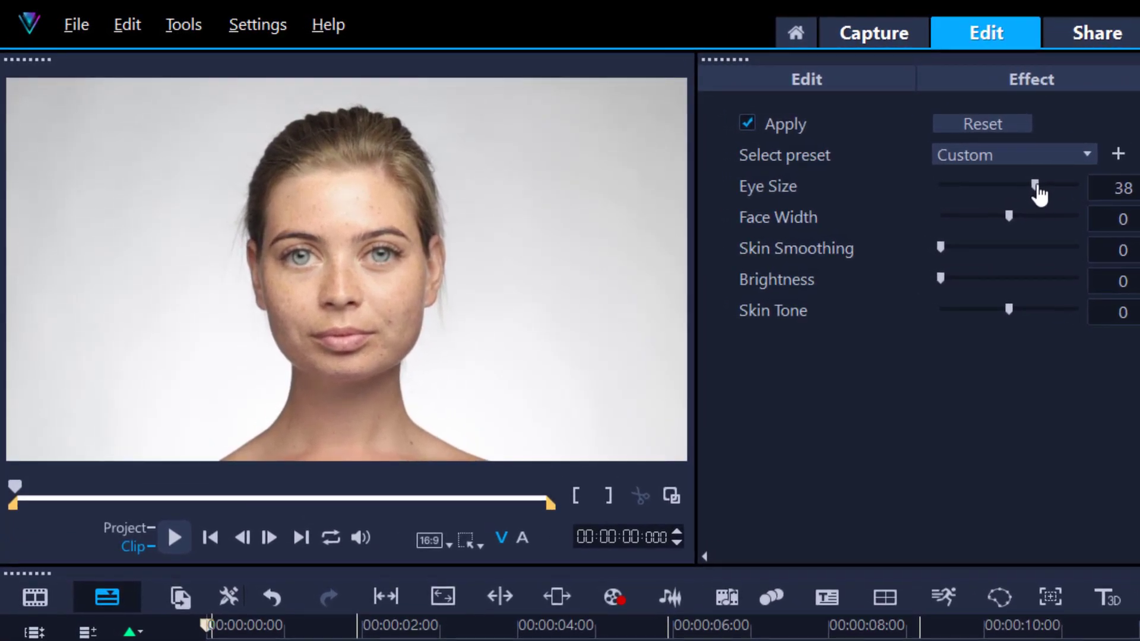
left_click_drag(1035, 184, 958, 184)
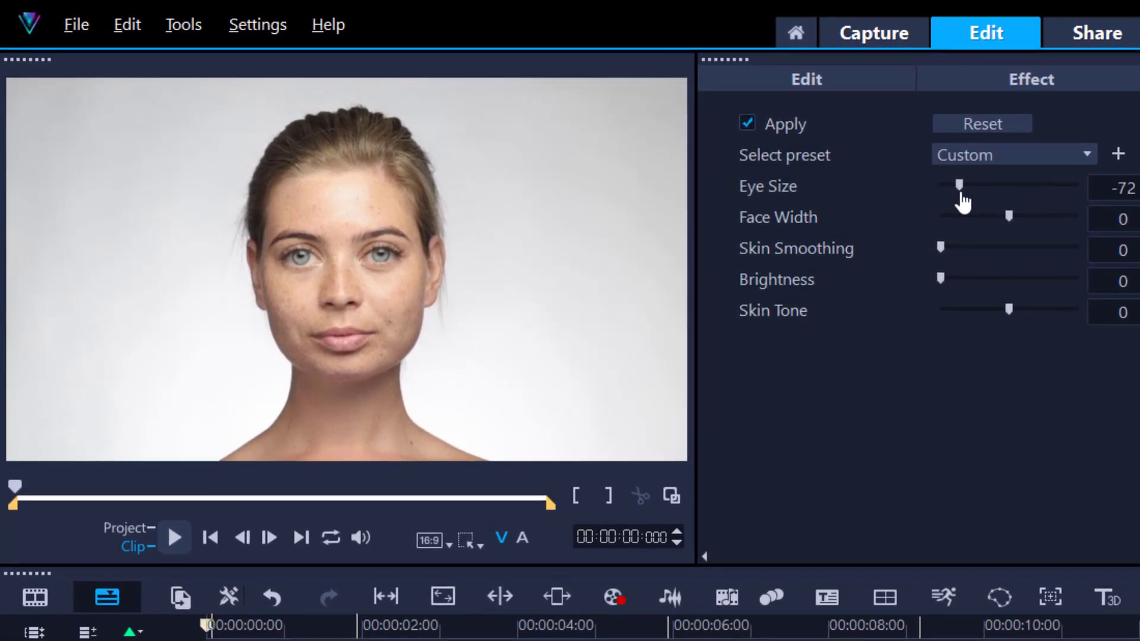
left_click_drag(958, 184, 967, 184)
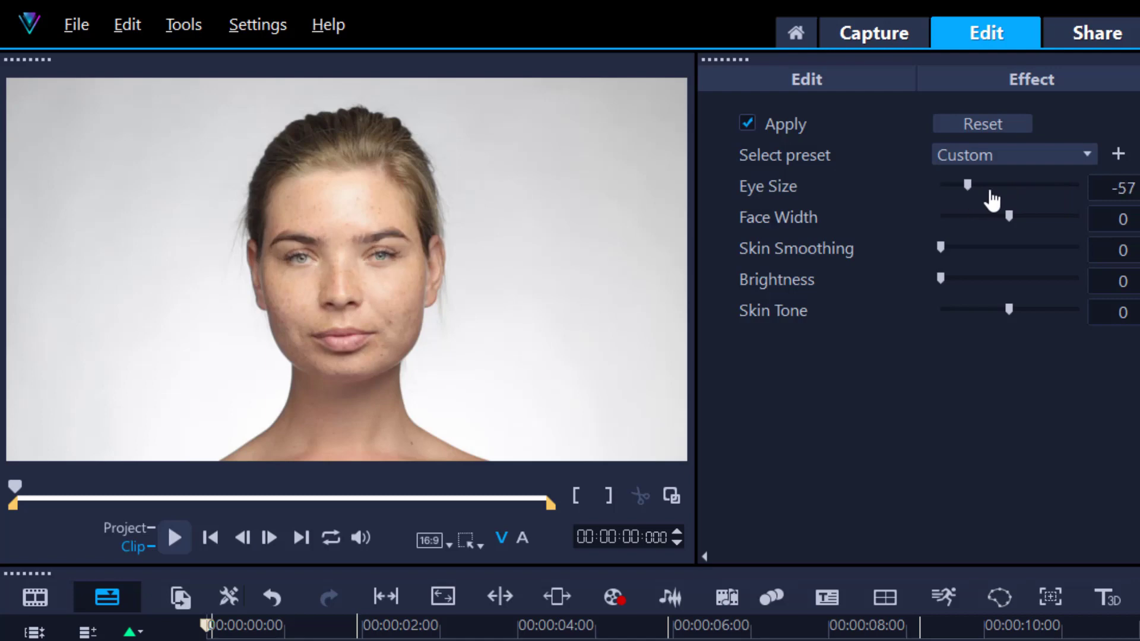
left_click_drag(966, 184, 1079, 184)
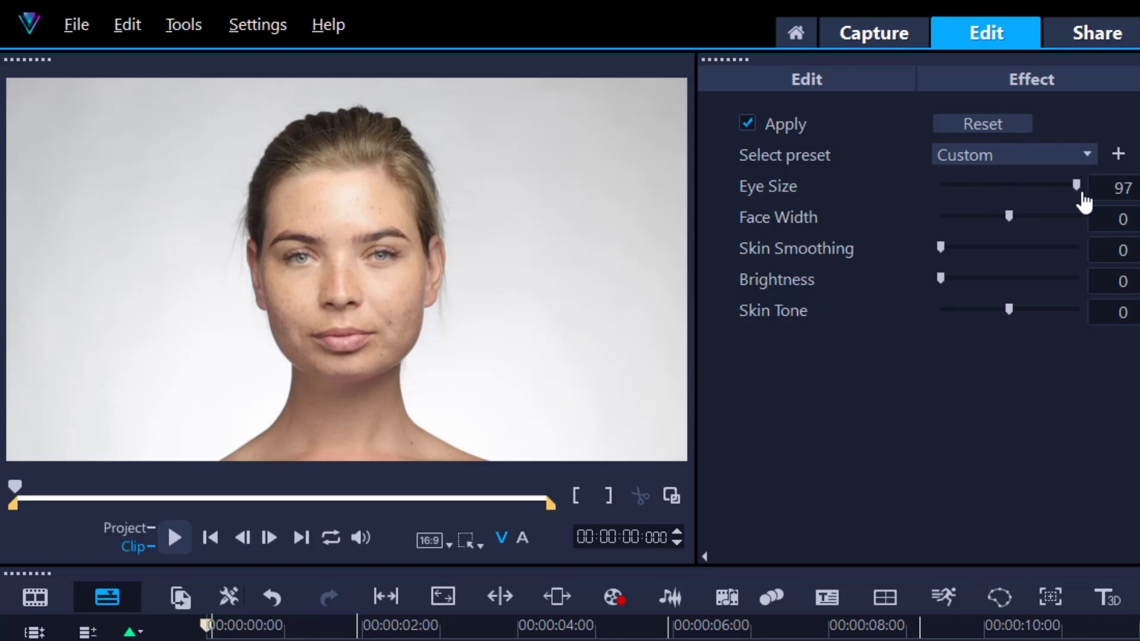
left_click_drag(1076, 185, 1079, 184)
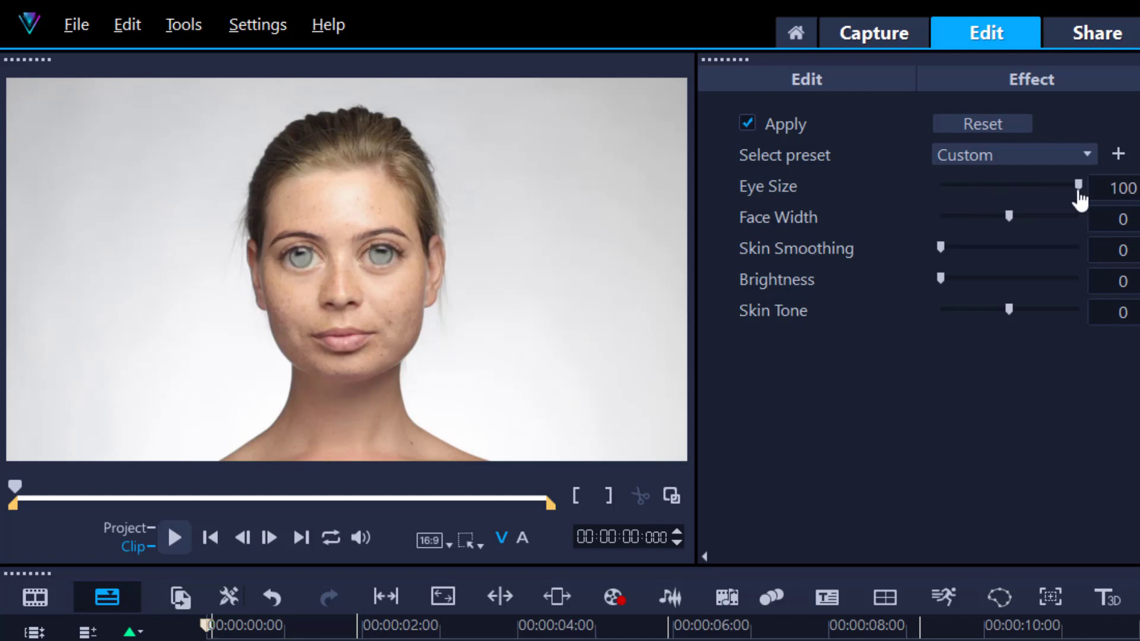